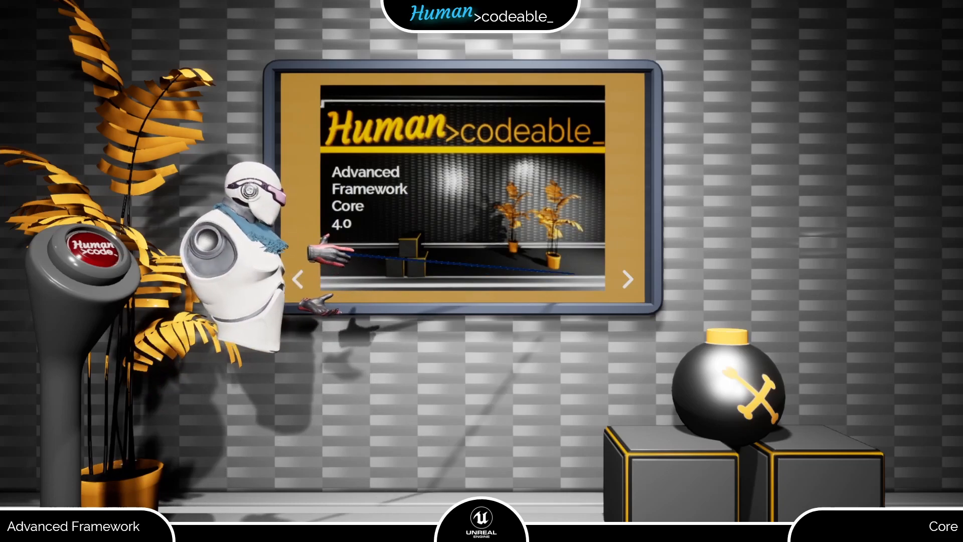
Step: Open BP_Trigger_Button_Toggle1 from the Content Browser in the Blueprint Editor
{"action": "left_click", "coordinate": [628, 280]}
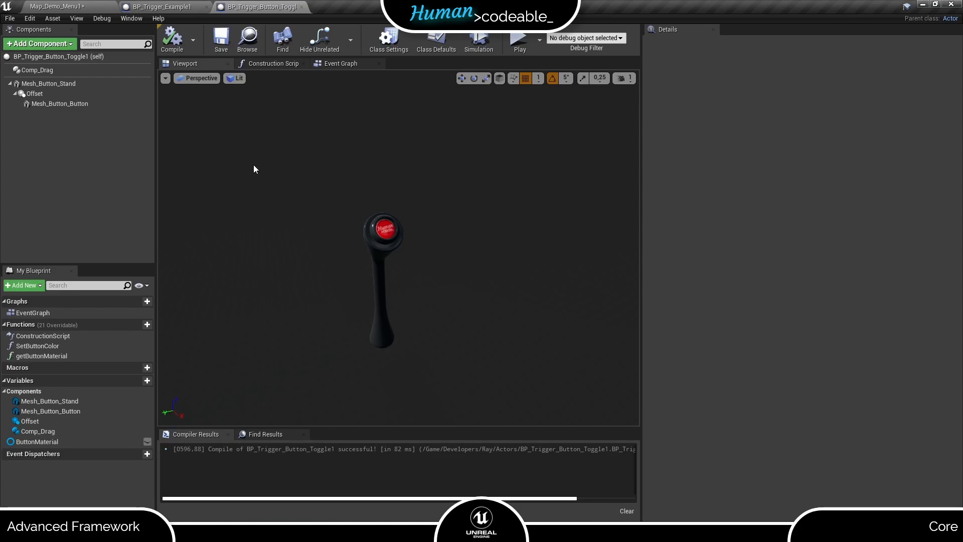
Step: Add a Comp Select Comp component to the button and review its component definition settings
{"action": "left_click", "coordinate": [37, 43]}
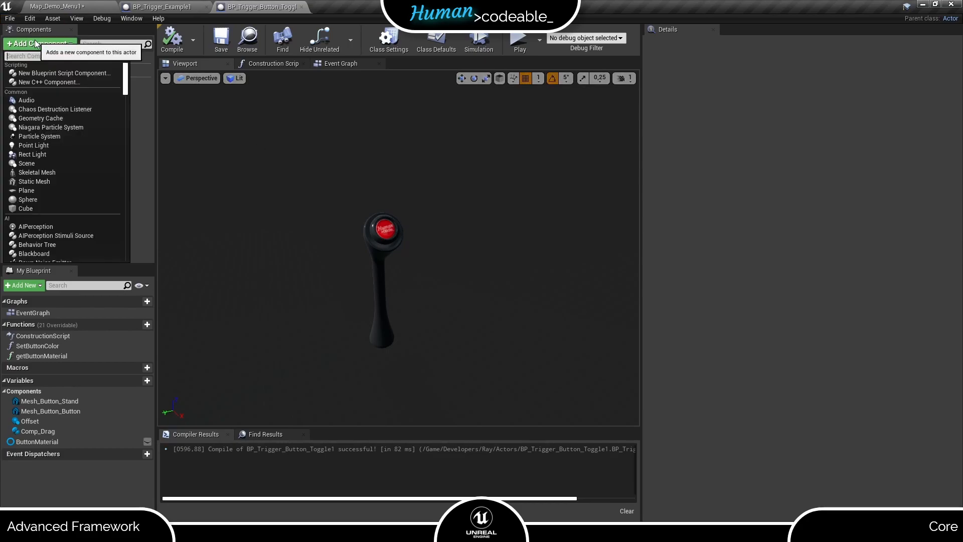
{"action": "type", "text": "sele"}
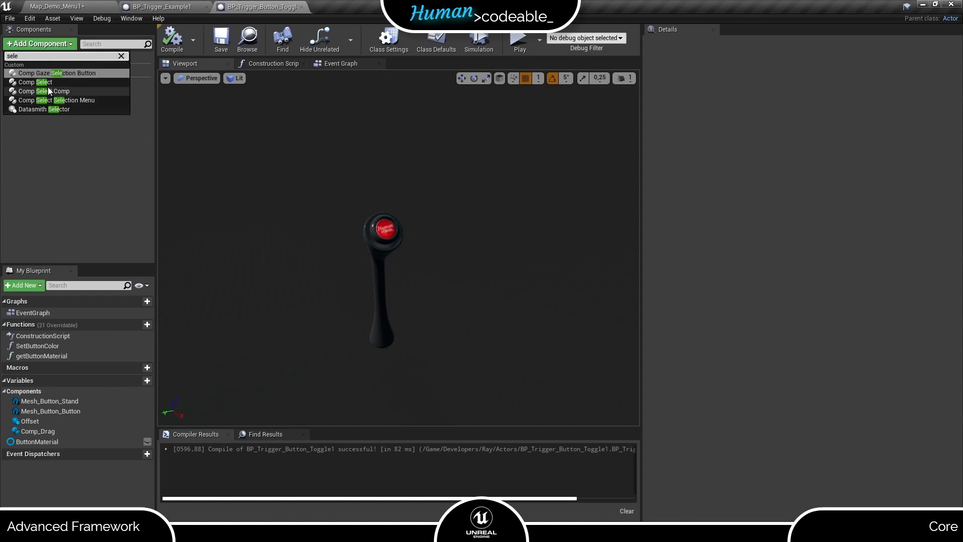
{"action": "left_click", "coordinate": [47, 92]}
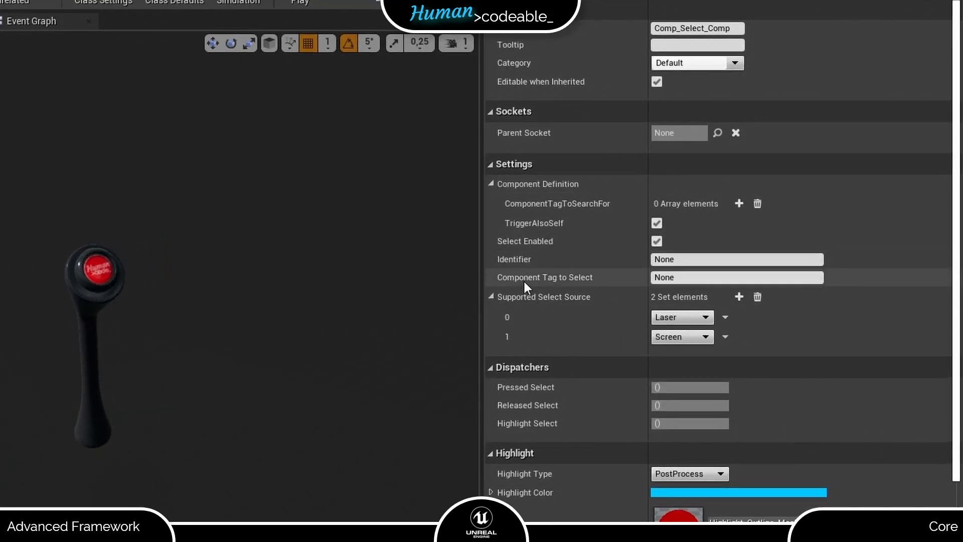
{"action": "mouse_move", "coordinate": [465, 340]}
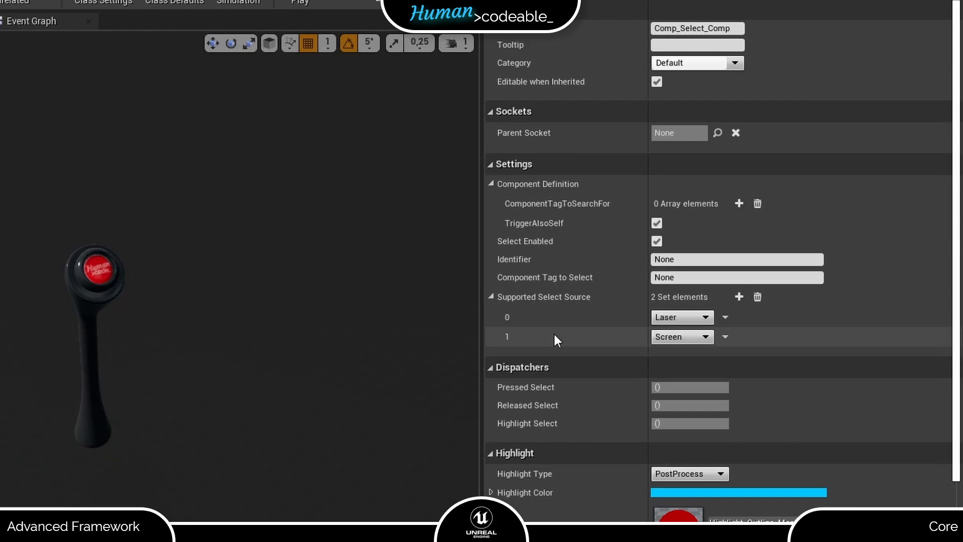
{"action": "left_click", "coordinate": [489, 184]}
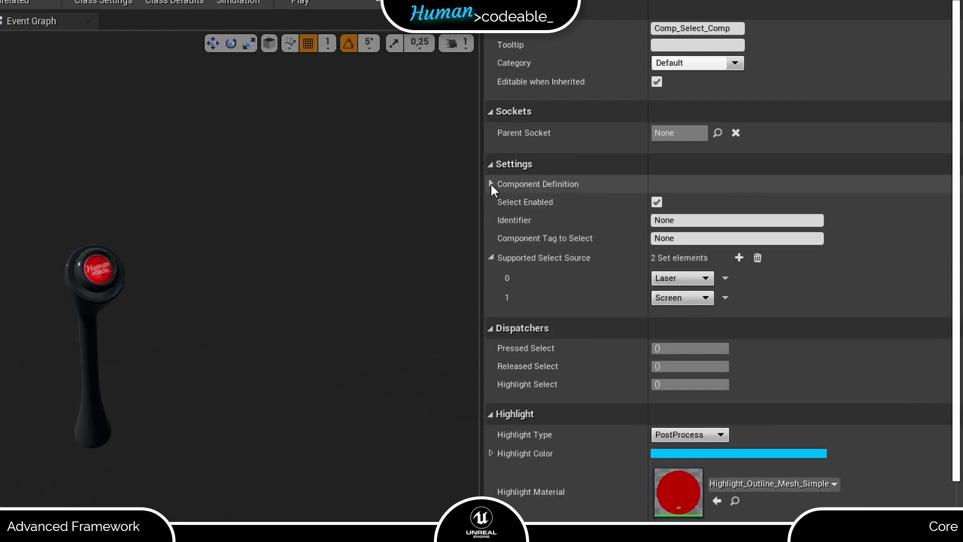
{"action": "left_click", "coordinate": [491, 184]}
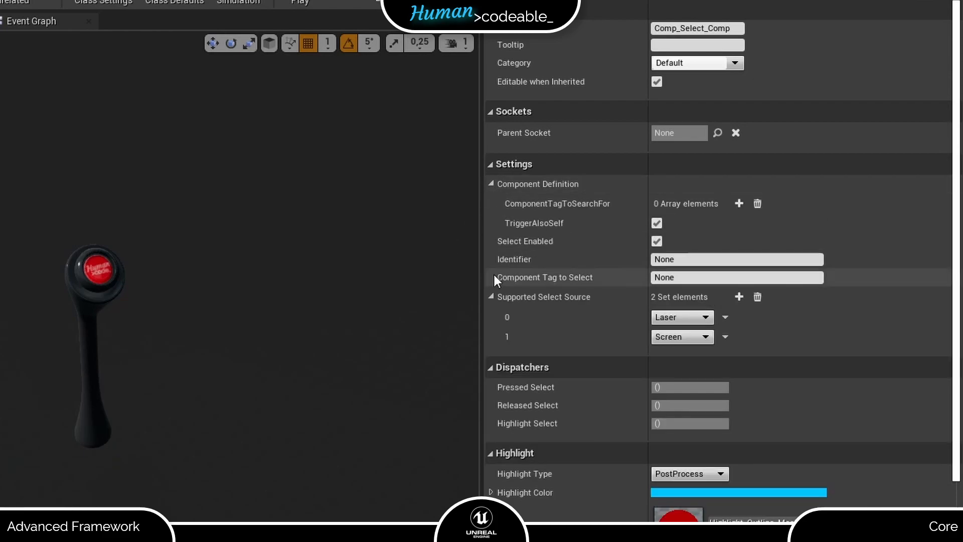
{"action": "mouse_move", "coordinate": [616, 259]}
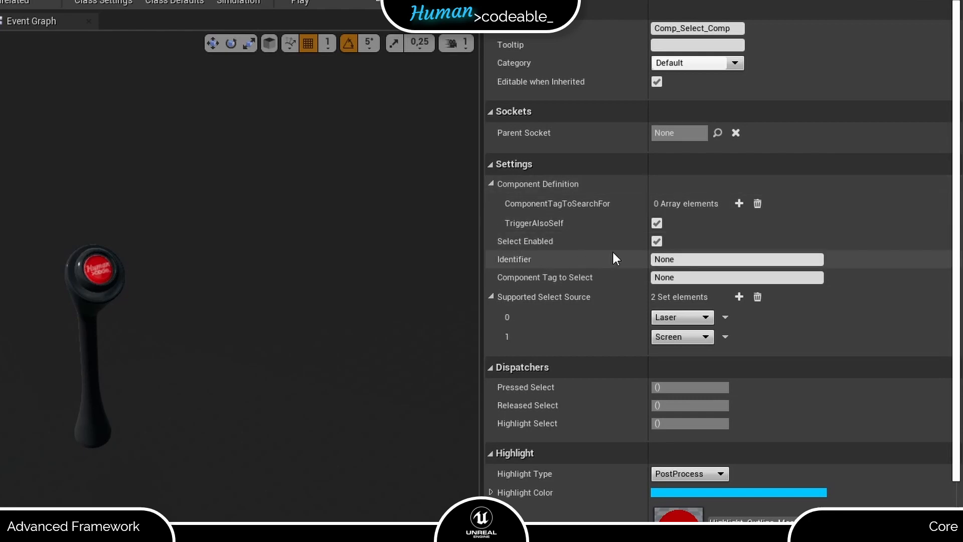
{"action": "mouse_move", "coordinate": [359, 235]}
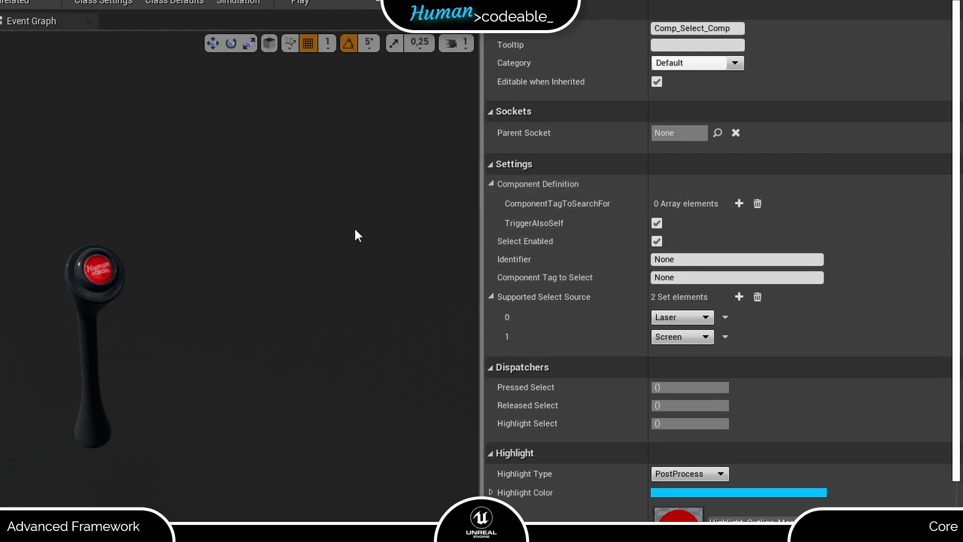
{"action": "mouse_move", "coordinate": [397, 226]}
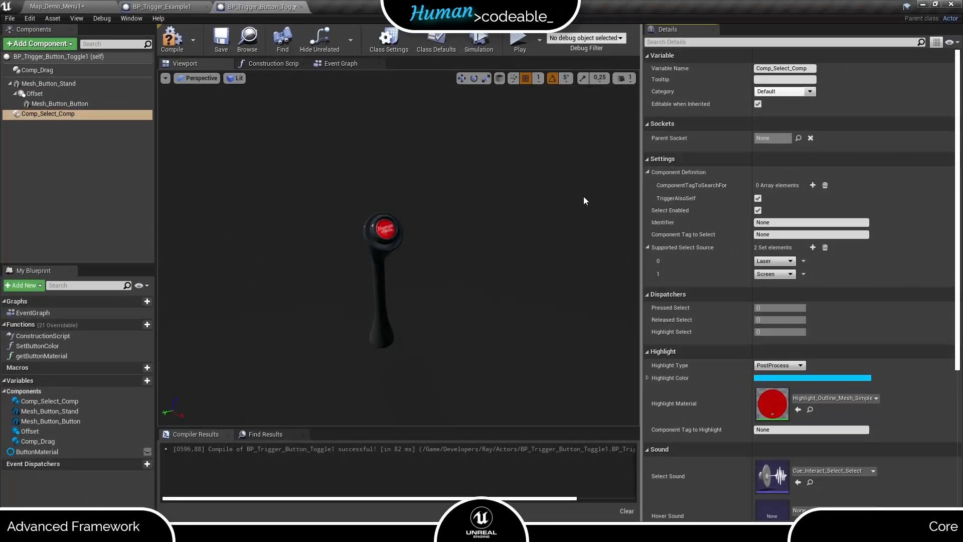
{"action": "mouse_move", "coordinate": [372, 213]}
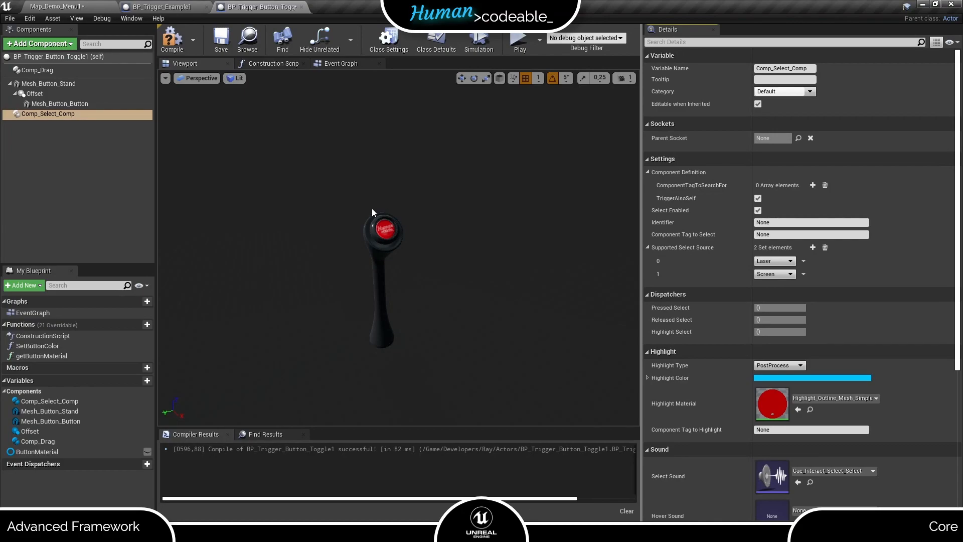
{"action": "mouse_move", "coordinate": [172, 40]}
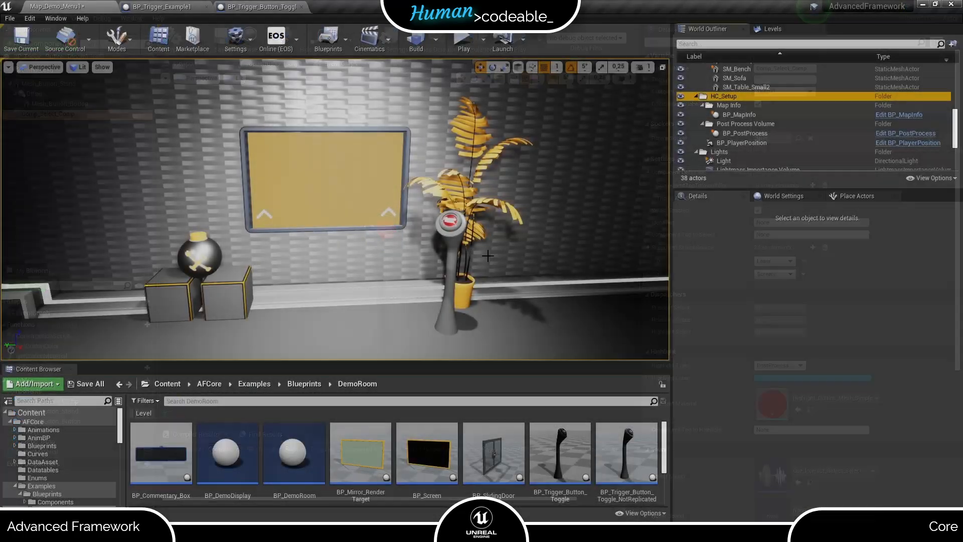
Step: Give the button's select component a ComponentTagToSearchFor entry 'Bomb_Trigger'
{"action": "left_click", "coordinate": [747, 129]}
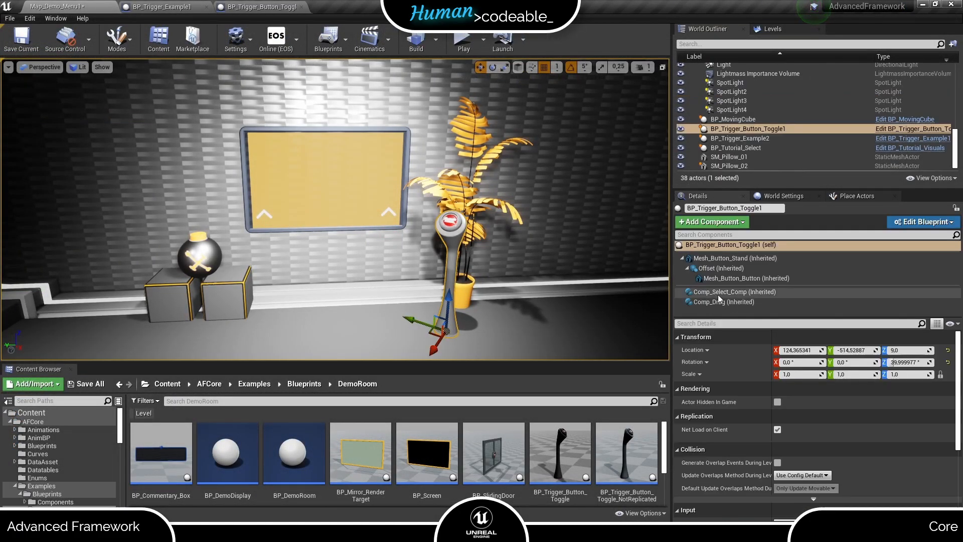
{"action": "left_click", "coordinate": [735, 292]}
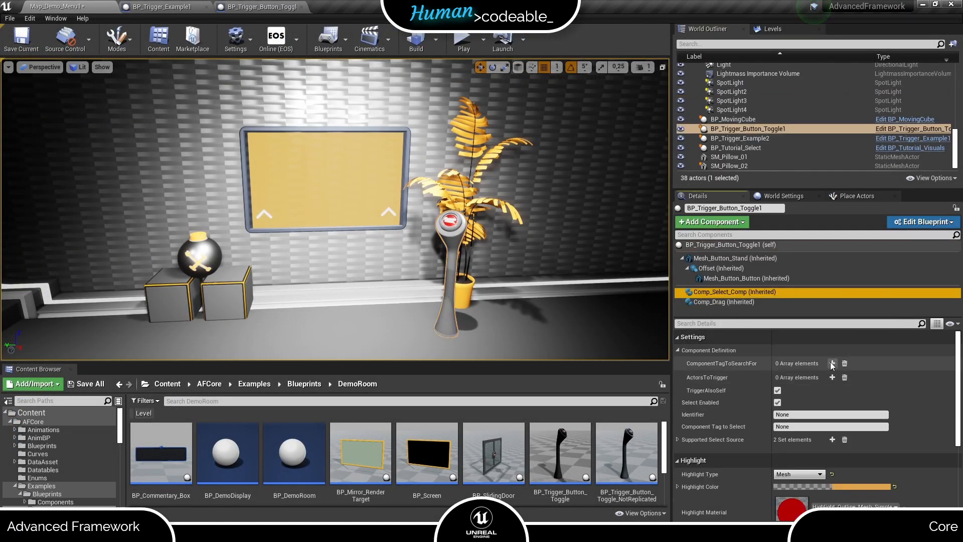
{"action": "left_click", "coordinate": [833, 363]}
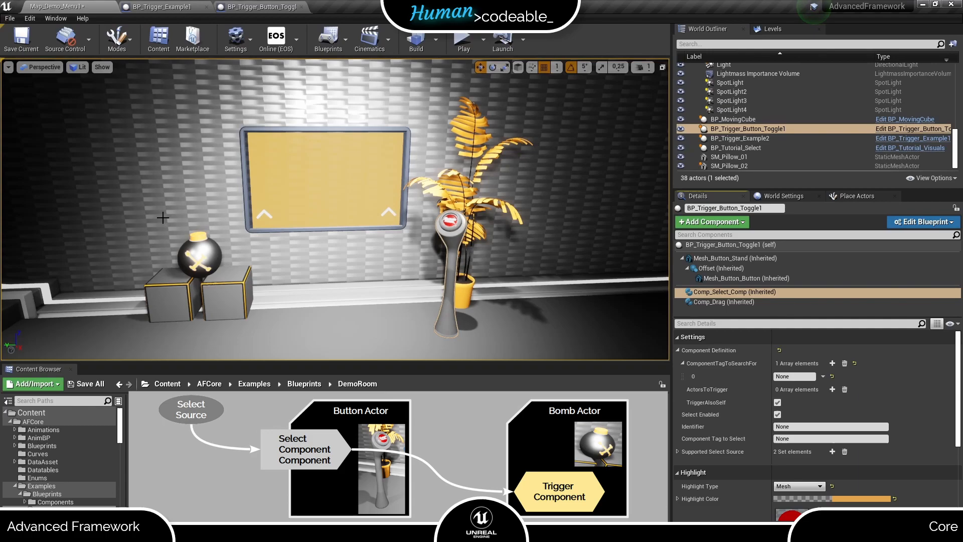
{"action": "left_click", "coordinate": [799, 323]}
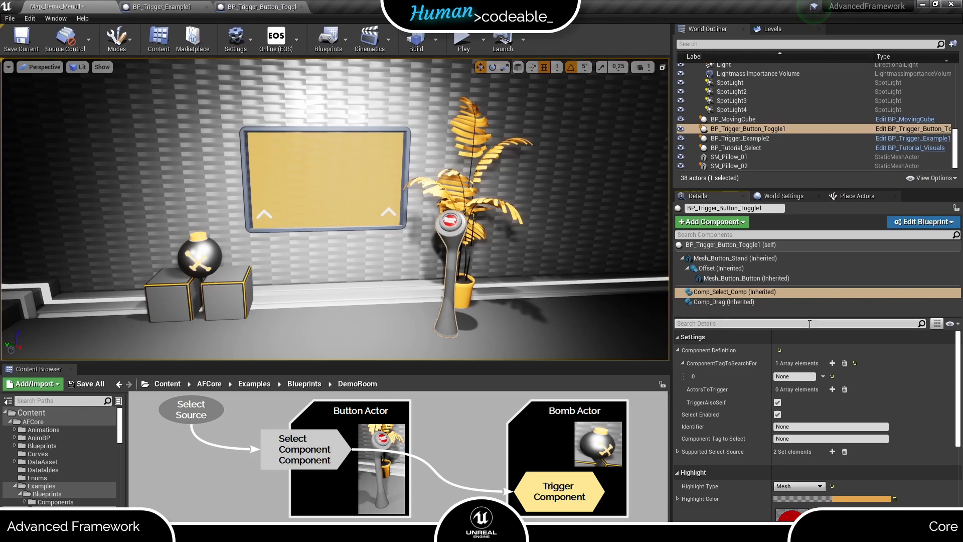
{"action": "left_click", "coordinate": [792, 376]}
{"action": "type", "text": "Bomb_Trigger"}
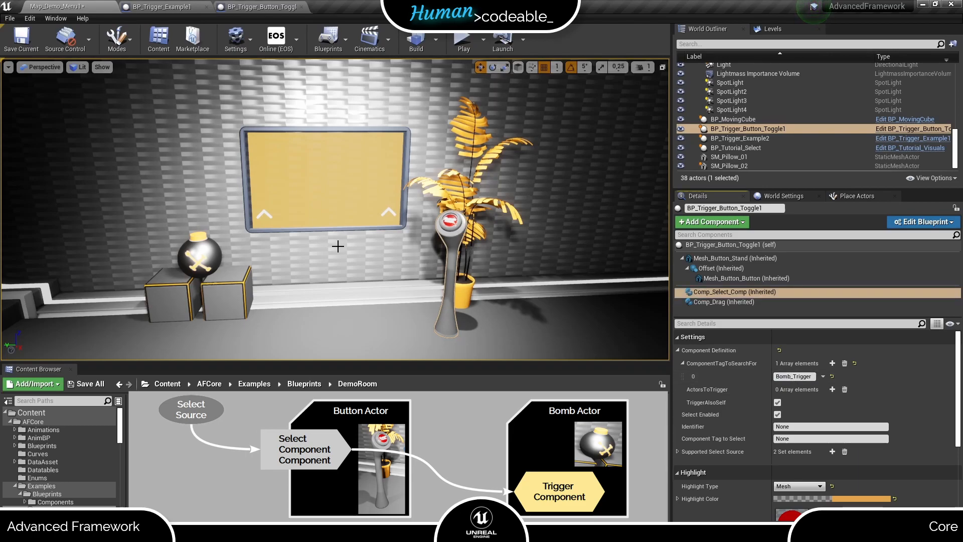
Step: Tag the bomb's Comp_Trigger component with 'Bomb_Trigger' and reselect the button actor
{"action": "left_click", "coordinate": [739, 138]}
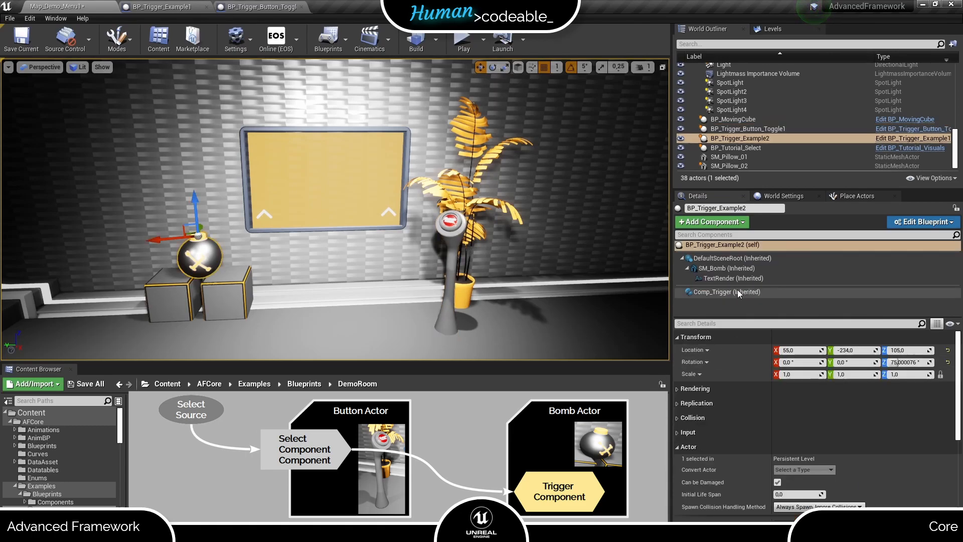
{"action": "left_click", "coordinate": [725, 292]}
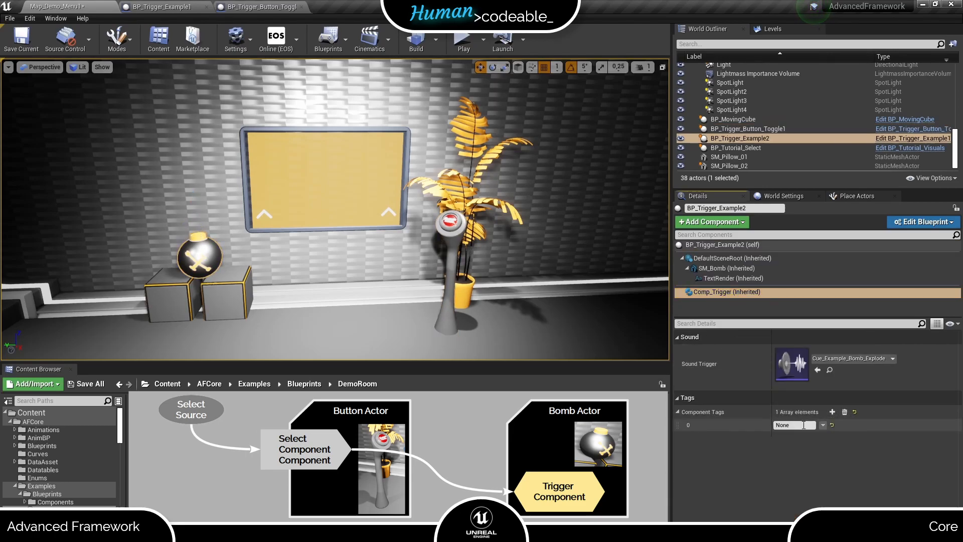
{"action": "type", "text": "Bomb_Trigger"}
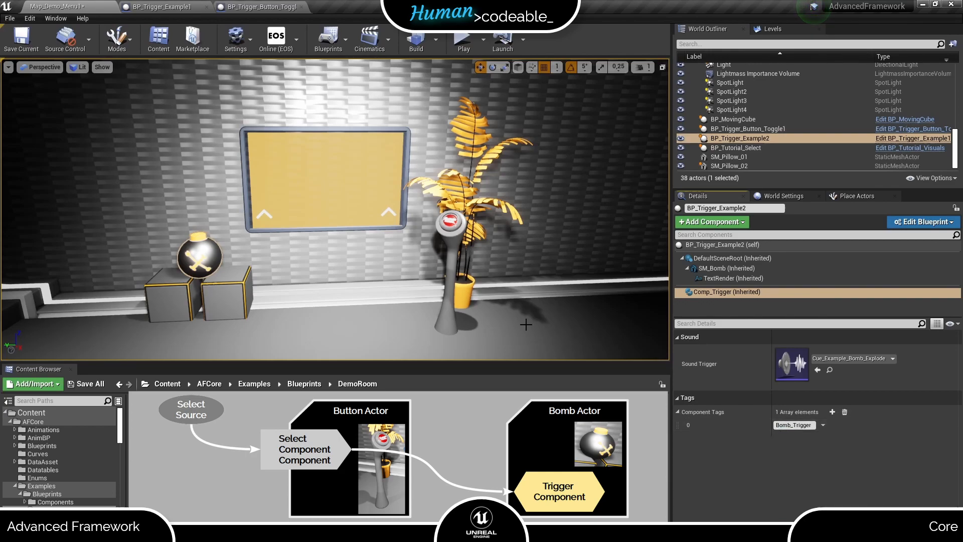
{"action": "left_click", "coordinate": [747, 128]}
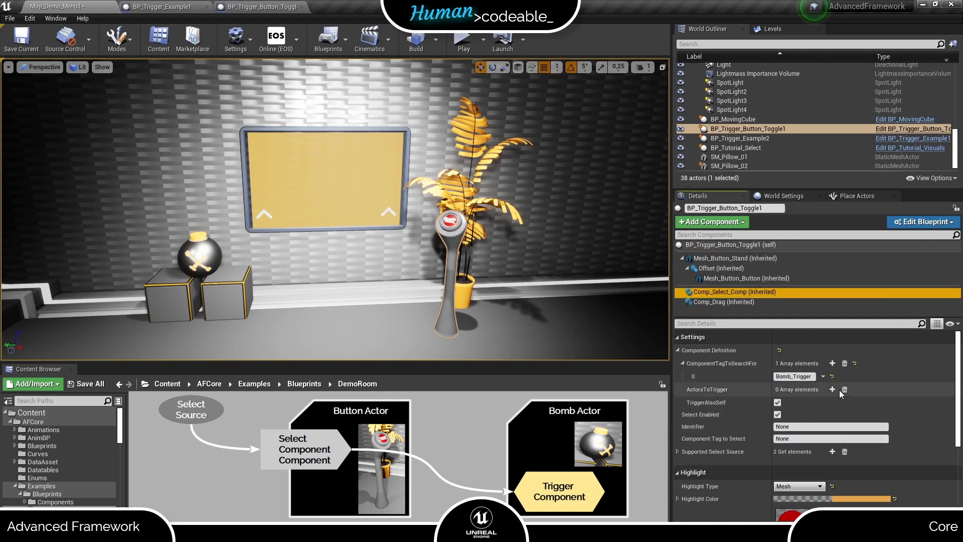
{"action": "mouse_move", "coordinate": [703, 396]}
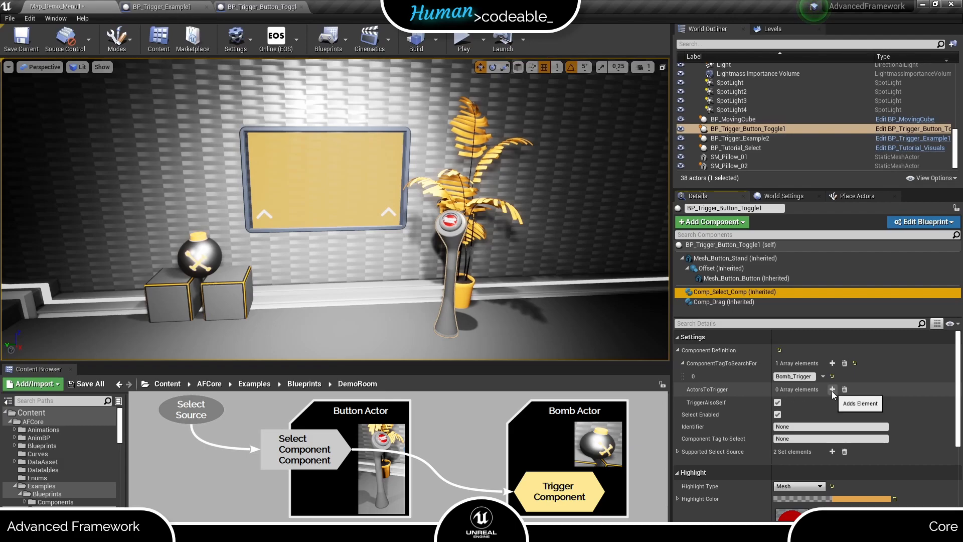
Step: Set ActorsToTrigger to BP_Trigger_Example2 and turn off TriggerAlsoSelf
{"action": "left_click", "coordinate": [833, 390]}
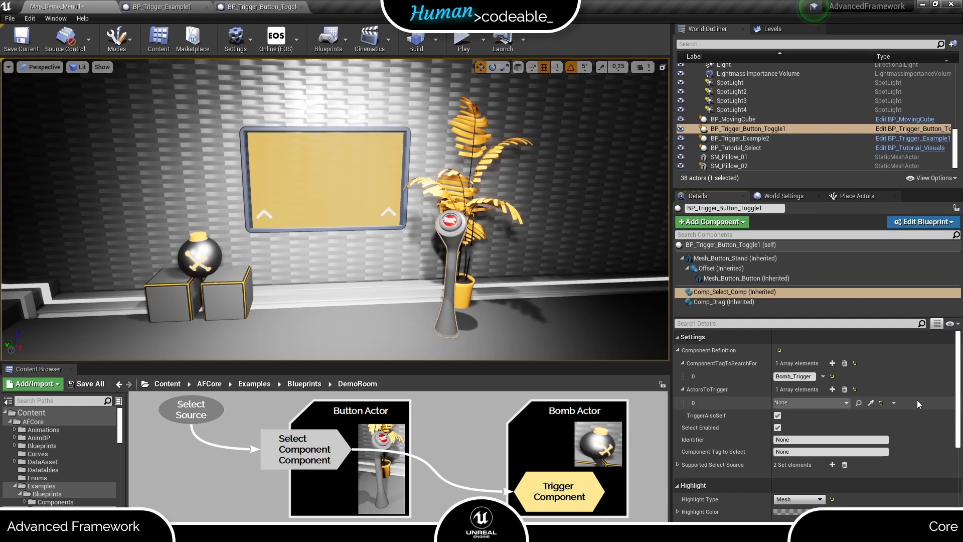
{"action": "mouse_move", "coordinate": [919, 406]}
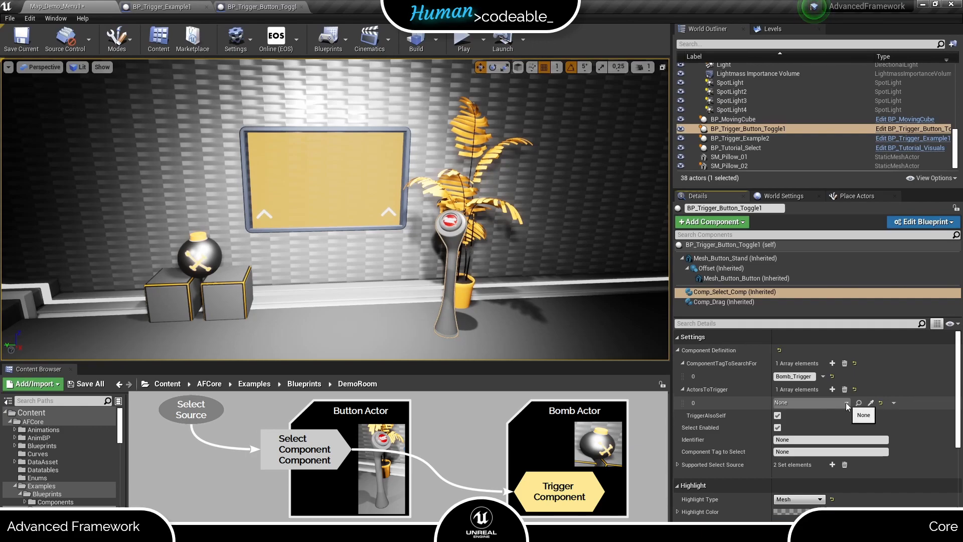
{"action": "left_click", "coordinate": [847, 403]}
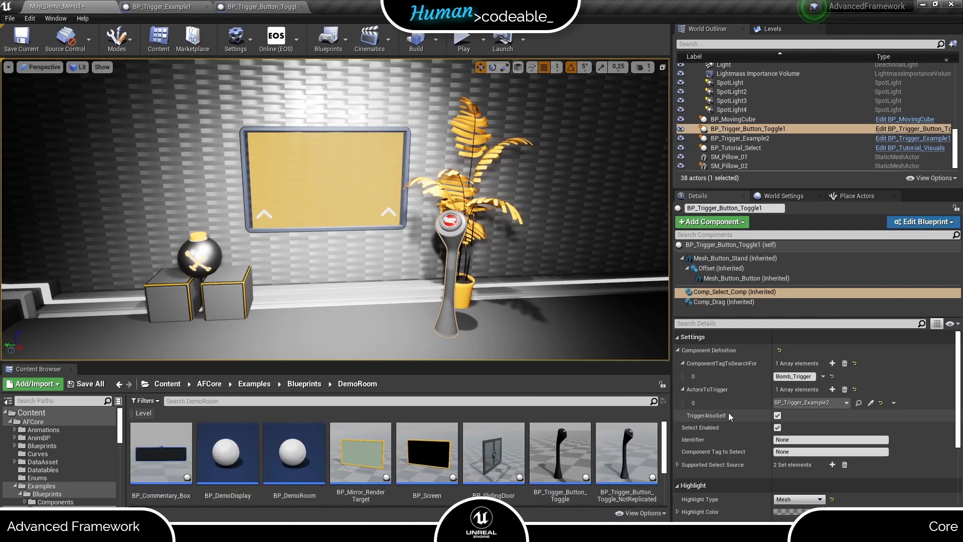
{"action": "left_click", "coordinate": [777, 415]}
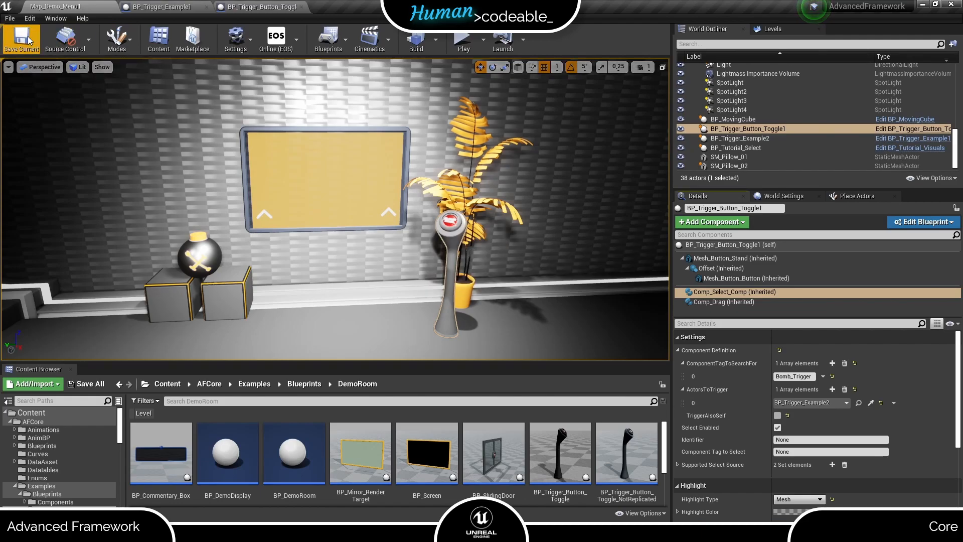
{"action": "left_click", "coordinate": [462, 39]}
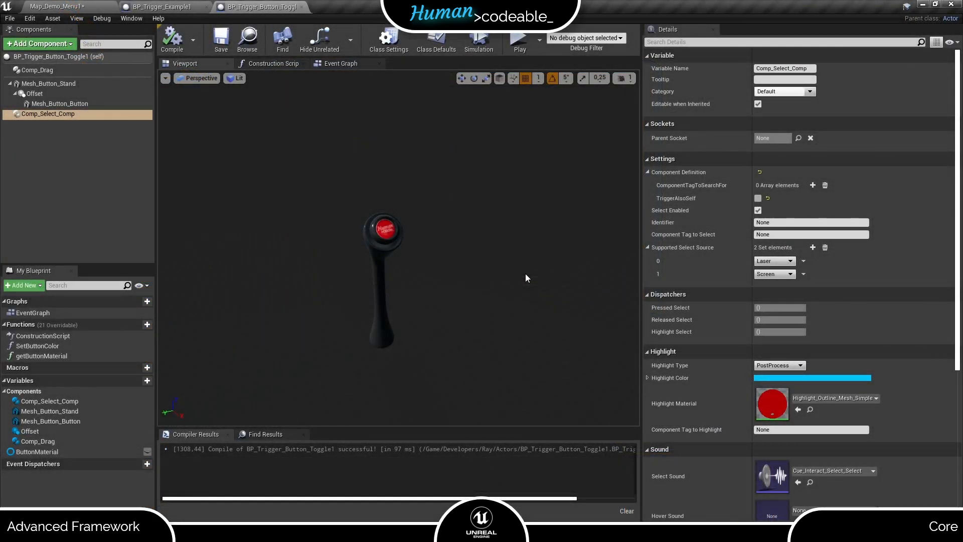
{"action": "mouse_move", "coordinate": [538, 269]}
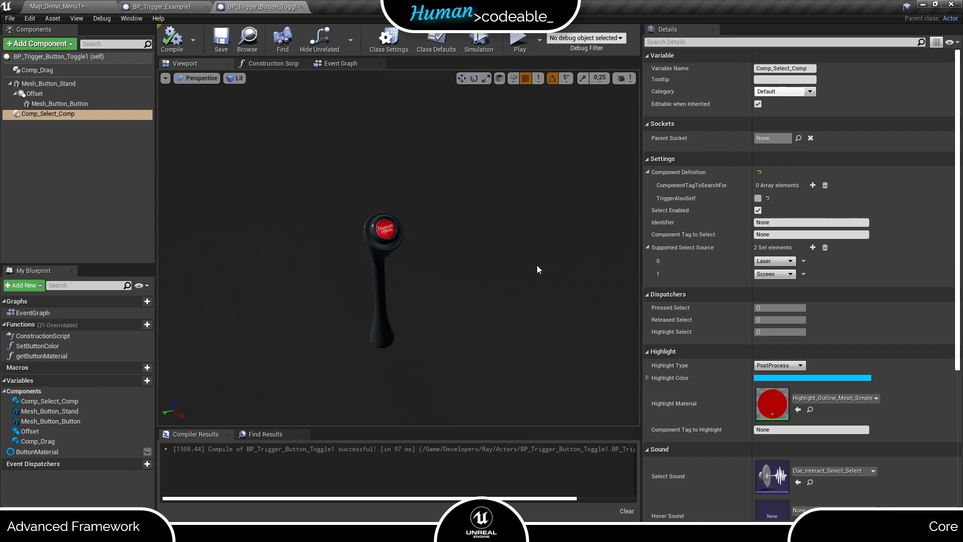
{"action": "mouse_move", "coordinate": [773, 303]}
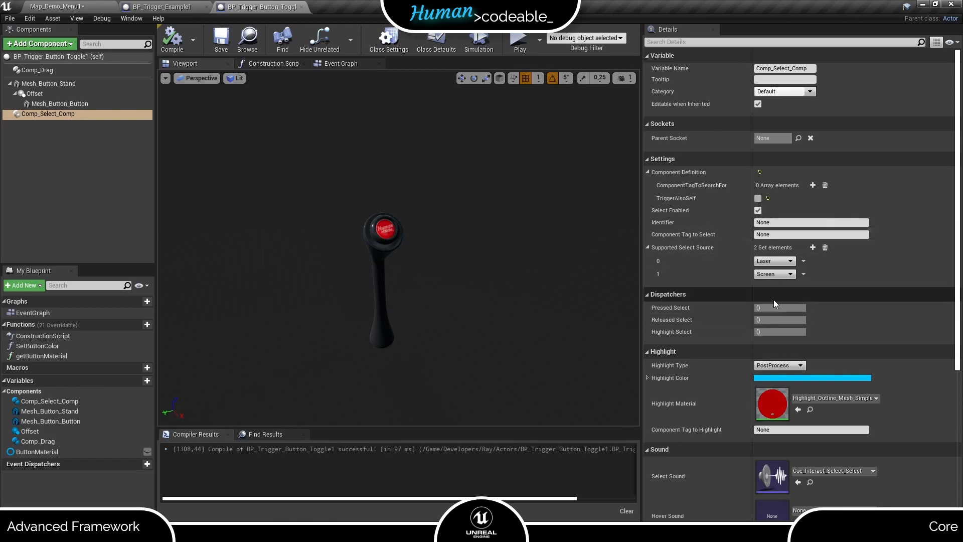
{"action": "mouse_move", "coordinate": [463, 264]}
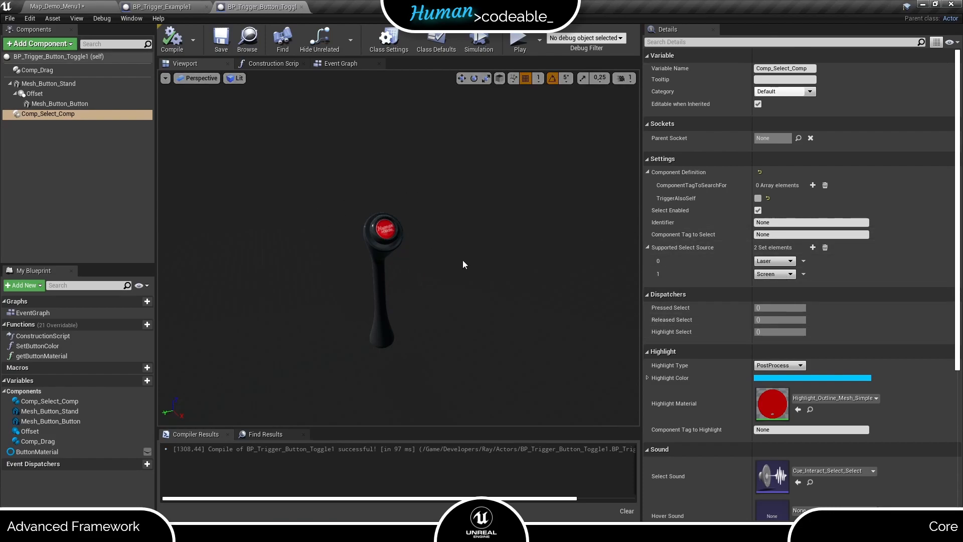
{"action": "mouse_move", "coordinate": [623, 254]}
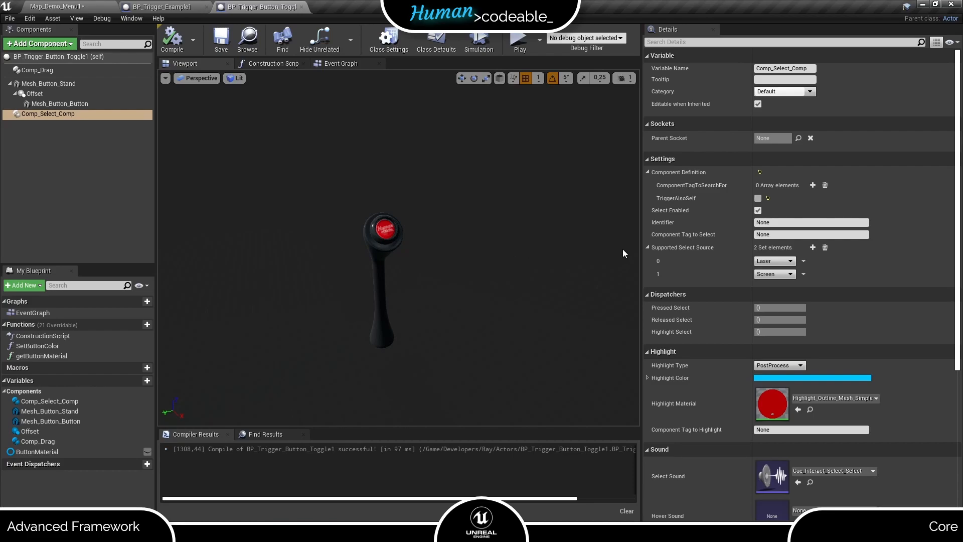
{"action": "mouse_move", "coordinate": [572, 264]}
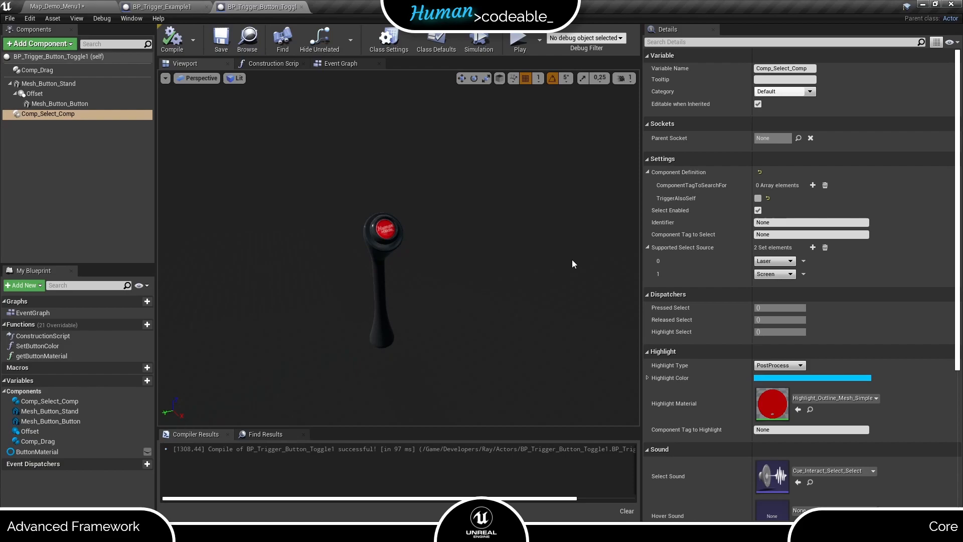
Step: Clear Supported Select Source and add Finger as its only element
{"action": "left_click", "coordinate": [825, 247]}
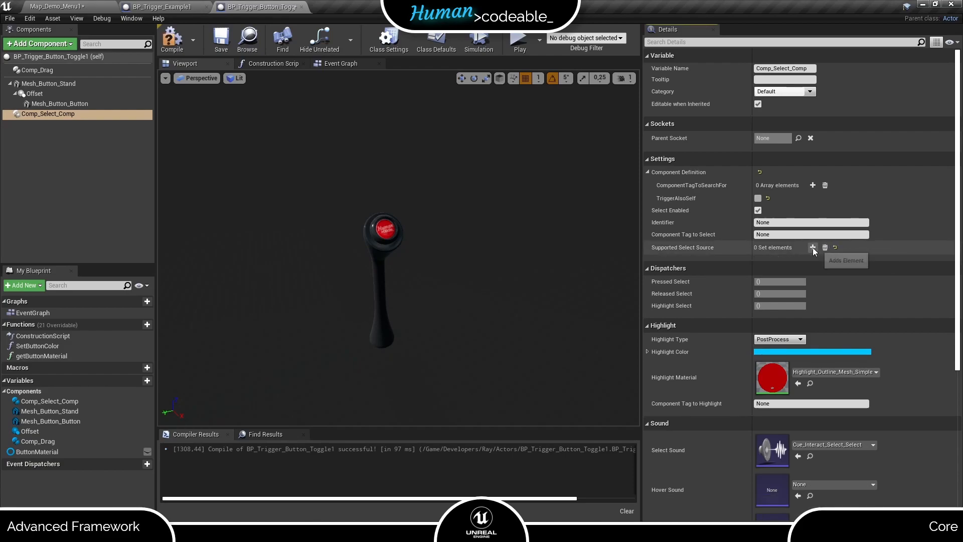
{"action": "left_click", "coordinate": [812, 247]}
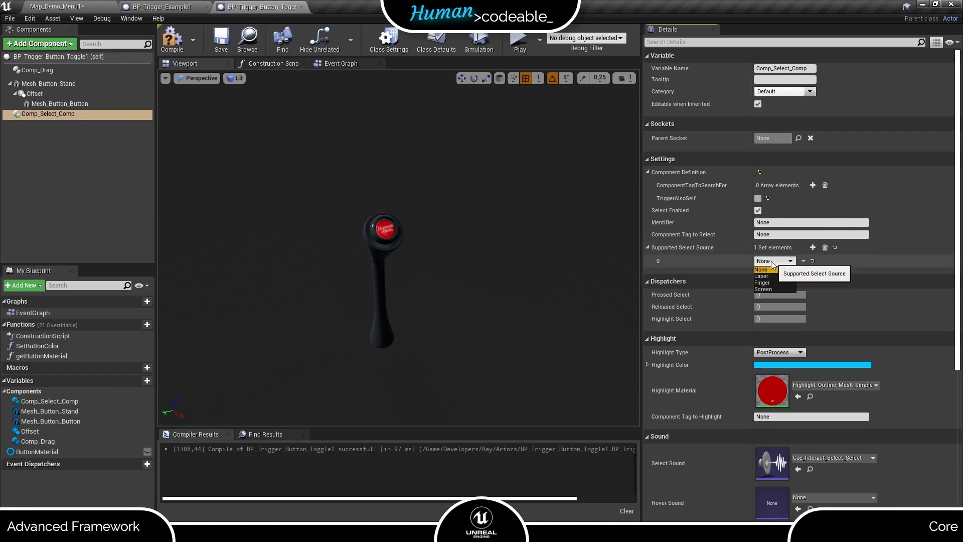
{"action": "left_click", "coordinate": [761, 283]}
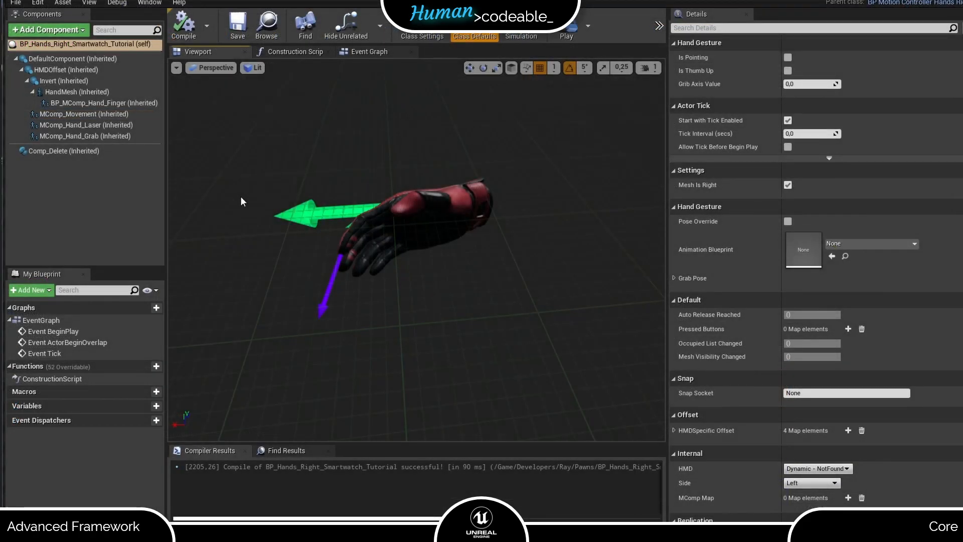
{"action": "mouse_move", "coordinate": [269, 202]}
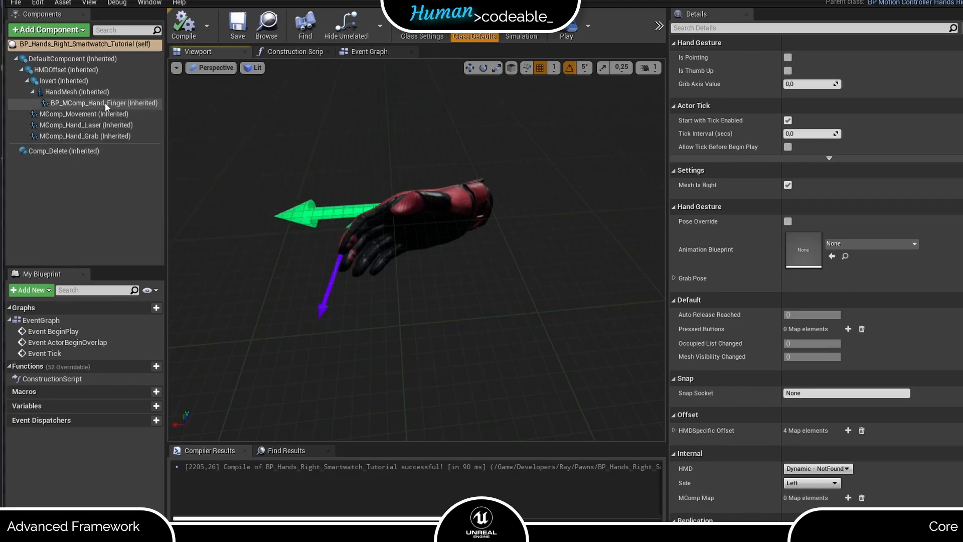
Step: Inspect BP_MComp_Hand_Finger's details in the hand blueprint, then return to the button blueprint
{"action": "left_click", "coordinate": [102, 102]}
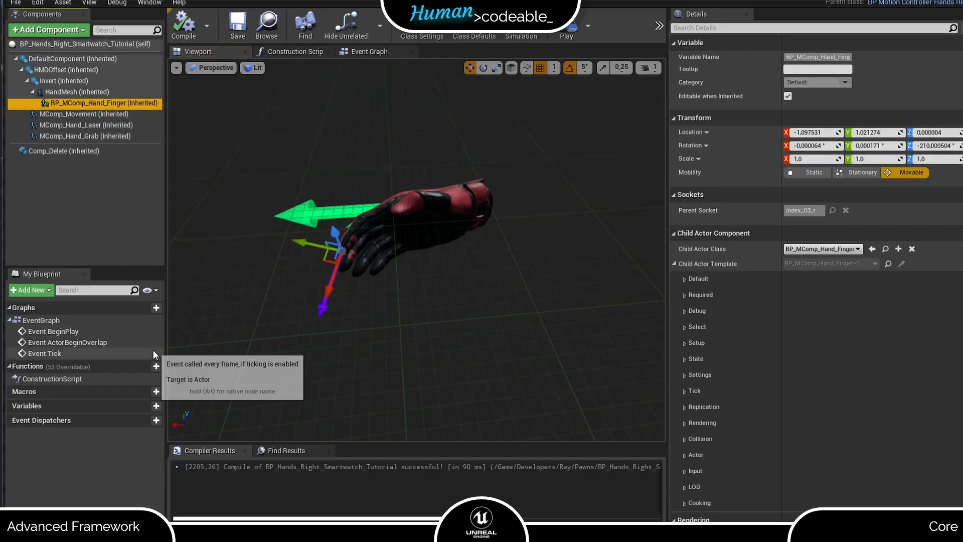
{"action": "mouse_move", "coordinate": [287, 322]}
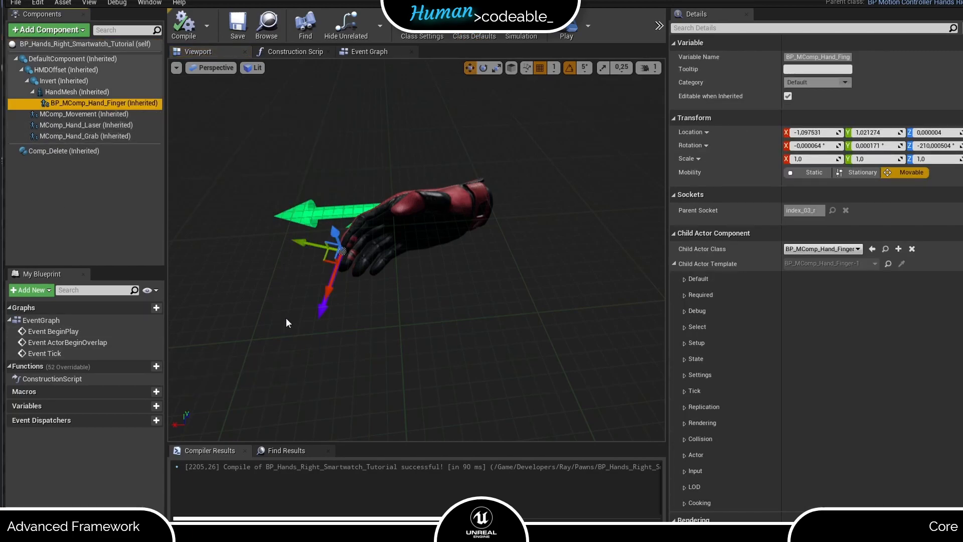
{"action": "mouse_move", "coordinate": [318, 377]}
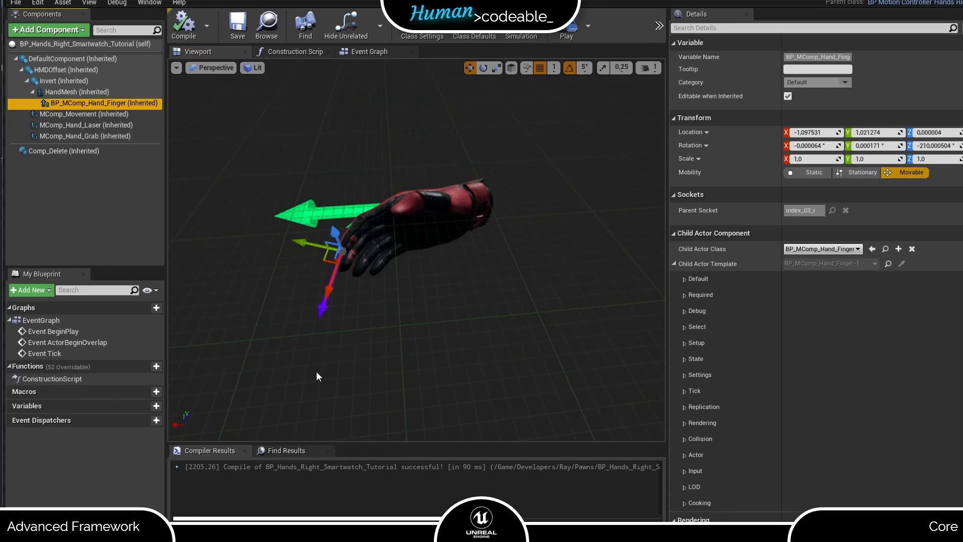
{"action": "mouse_move", "coordinate": [399, 382]}
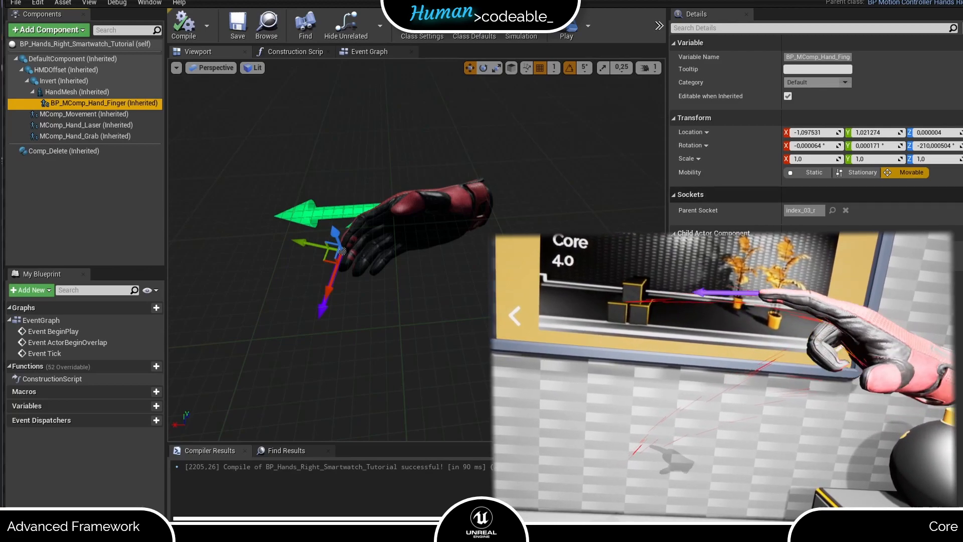
{"action": "scroll", "scroll_direction": "down", "scroll_amount": 3}
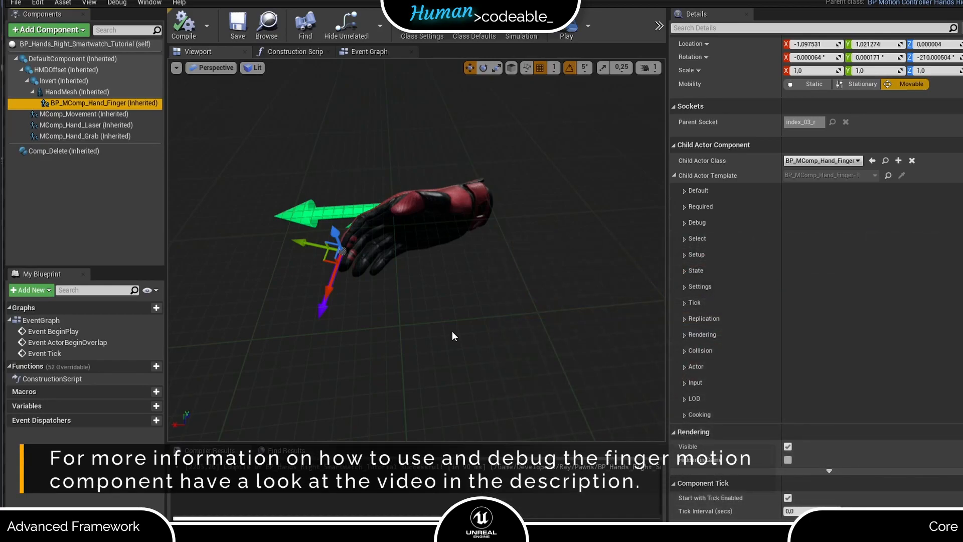
{"action": "left_click", "coordinate": [183, 24]}
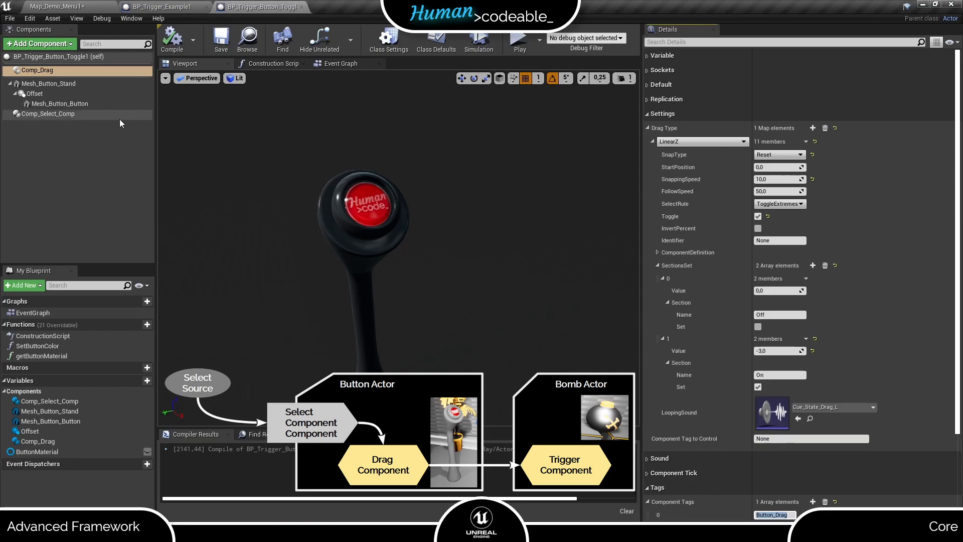
Step: Review Comp_Select_Comp's Button_Drag/Button_Mesh tags, keep trigger-also-self on, and compile
{"action": "left_click", "coordinate": [48, 114]}
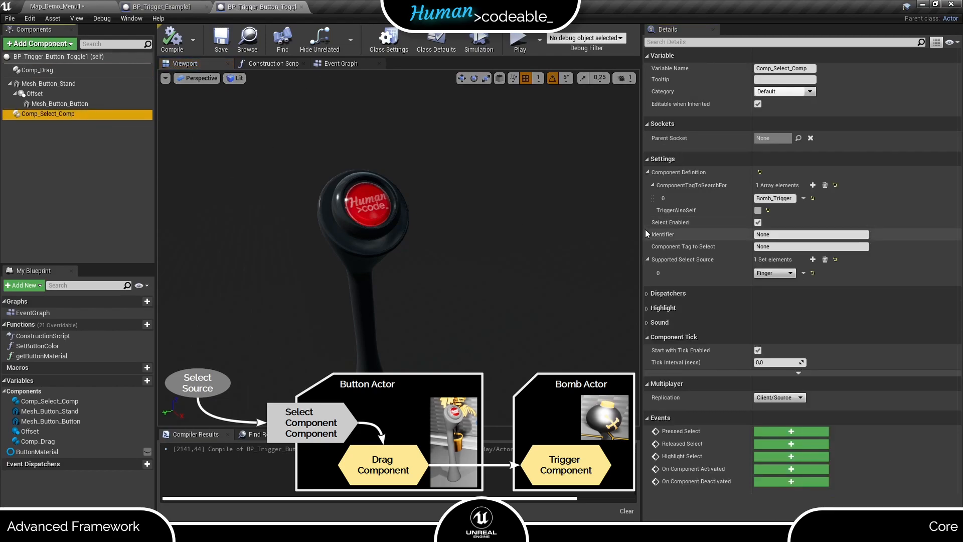
{"action": "mouse_move", "coordinate": [784, 215]}
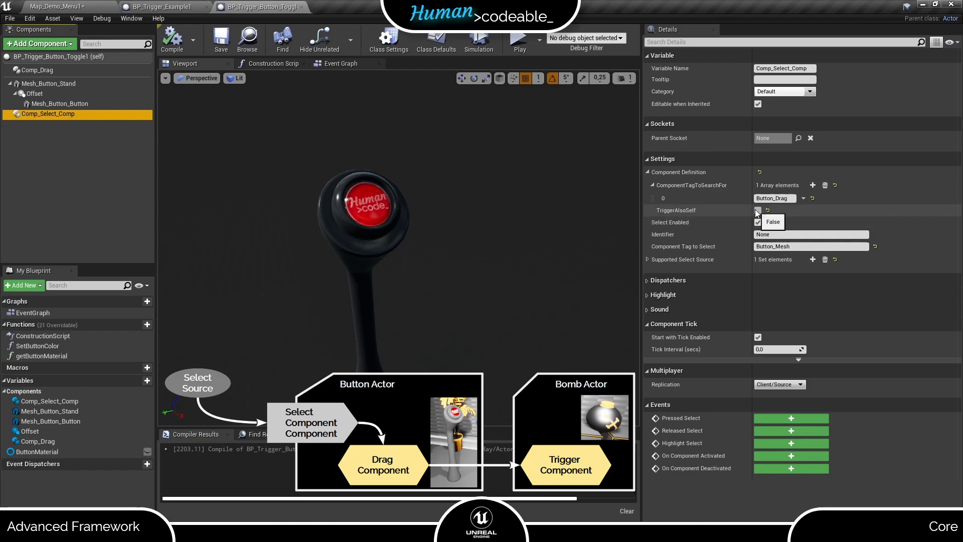
{"action": "left_click", "coordinate": [758, 210]}
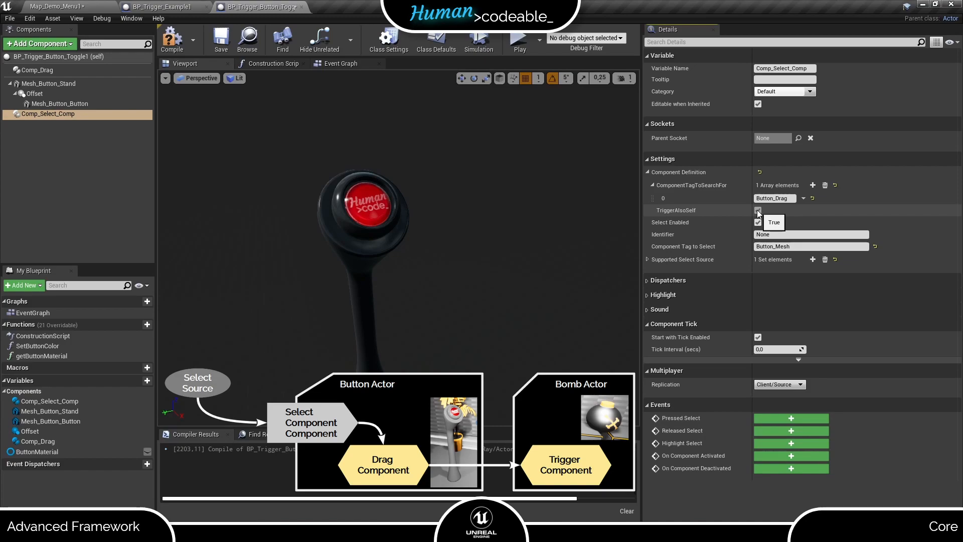
{"action": "left_click", "coordinate": [759, 210]}
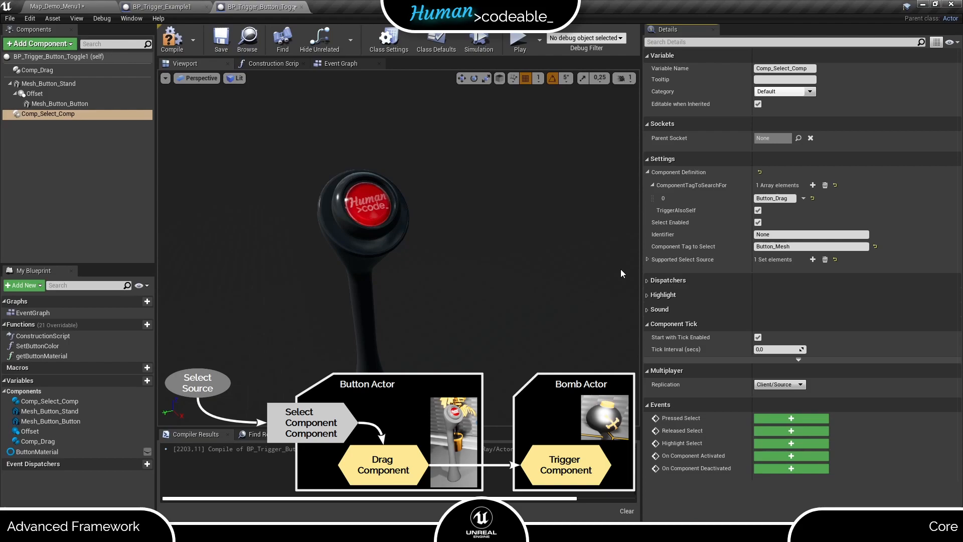
{"action": "left_click", "coordinate": [172, 39]}
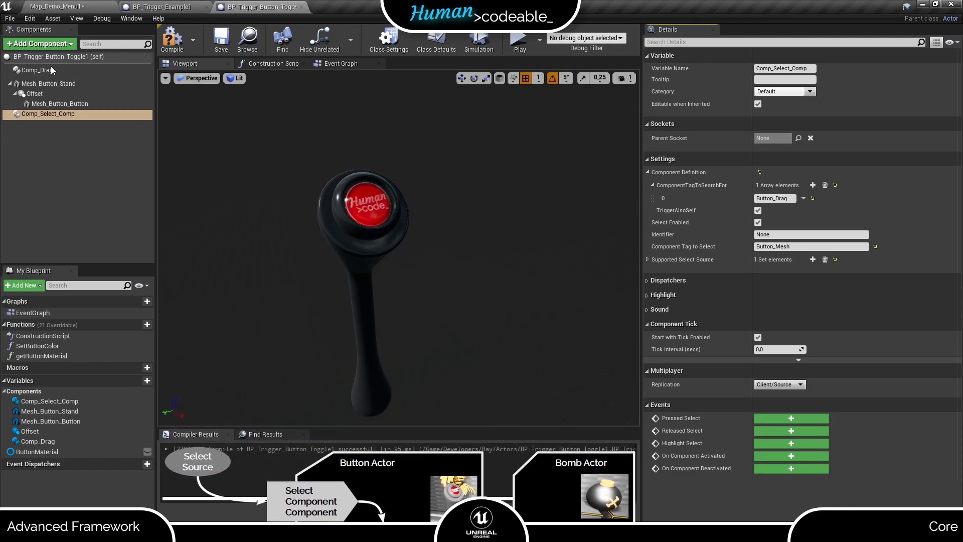
Step: Set Comp_Drag's Component Tag to Control to Button_Mesh, confirm the mesh's tag matches, and save
{"action": "left_click", "coordinate": [37, 70]}
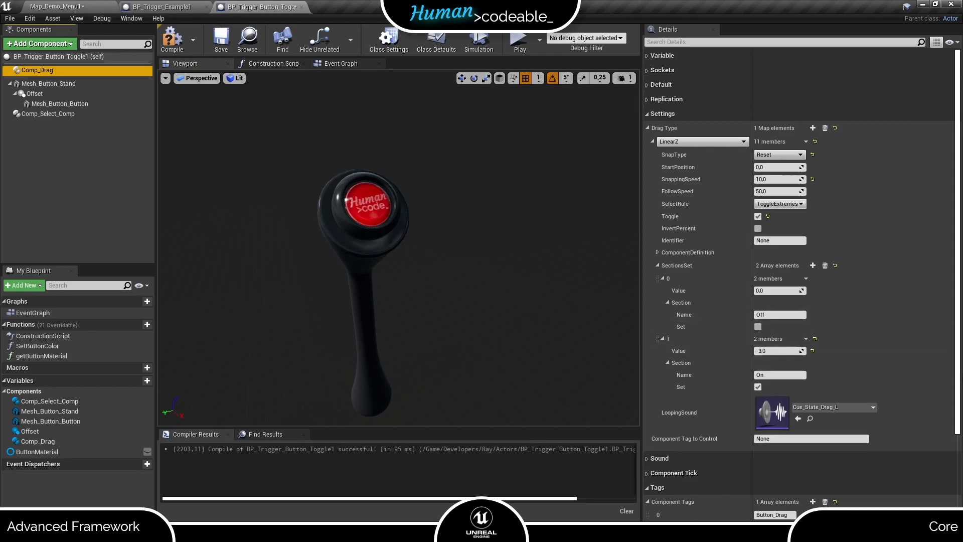
{"action": "mouse_move", "coordinate": [563, 293]}
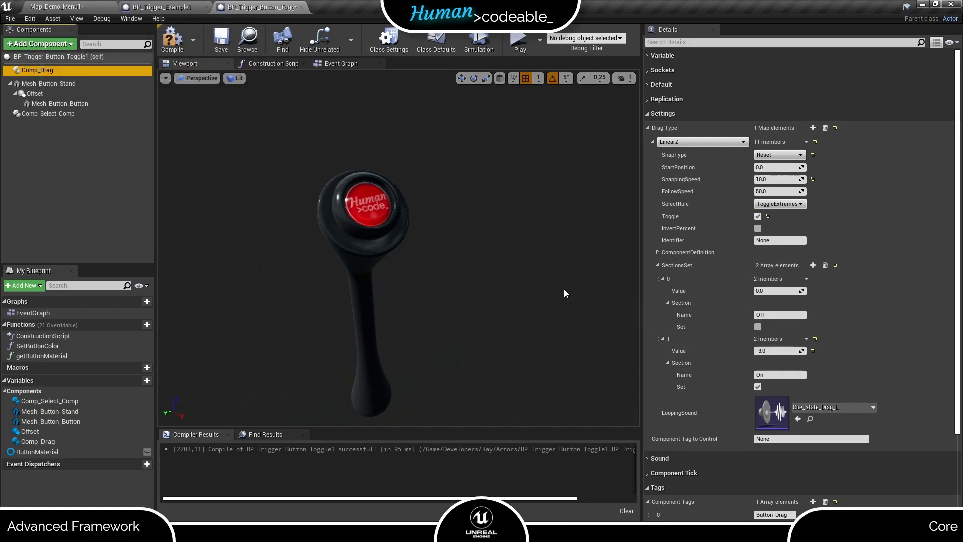
{"action": "mouse_move", "coordinate": [631, 451]}
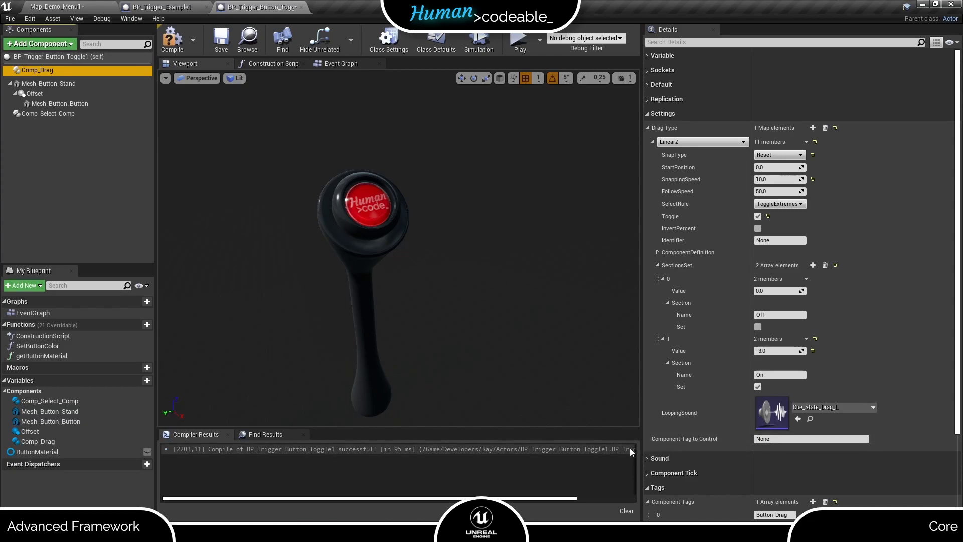
{"action": "left_click", "coordinate": [810, 438]}
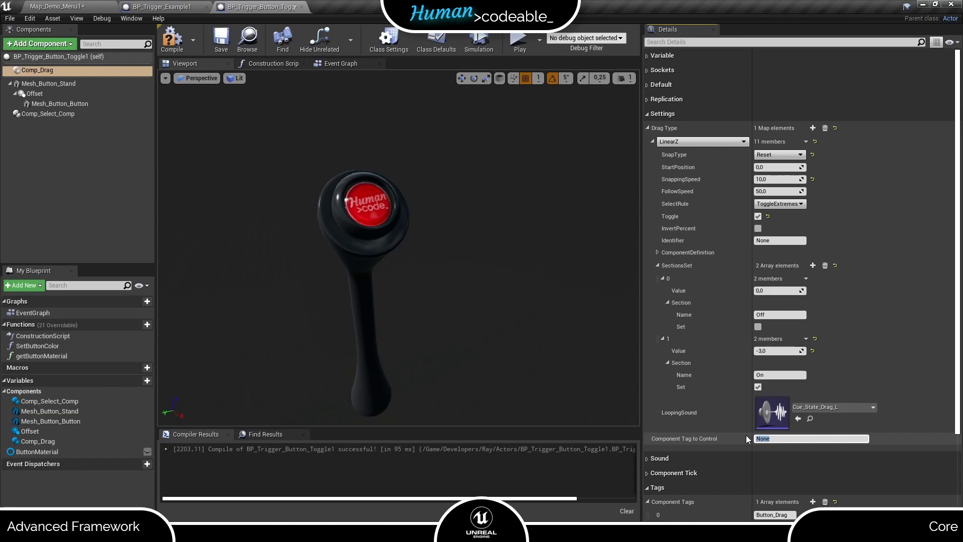
{"action": "type", "text": "Button_Mesh"}
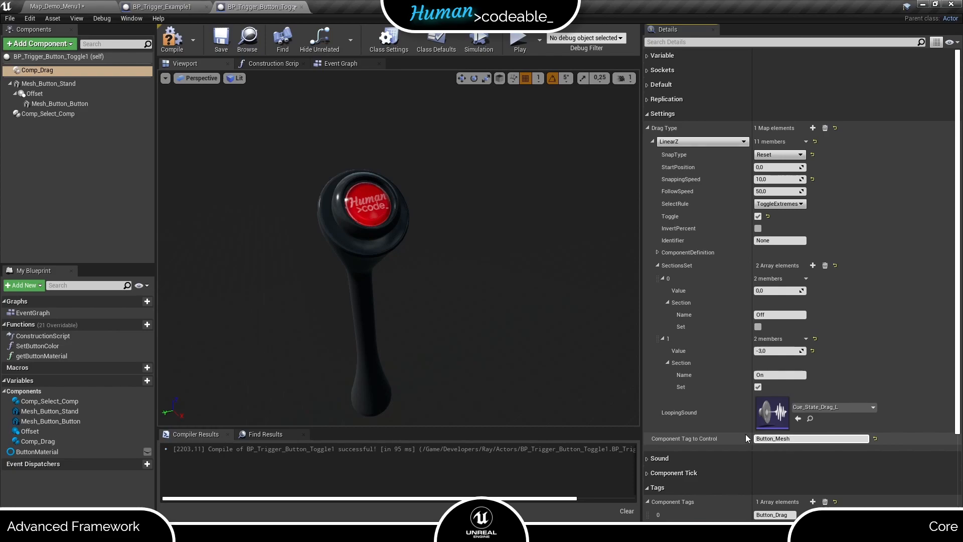
{"action": "mouse_move", "coordinate": [578, 228]}
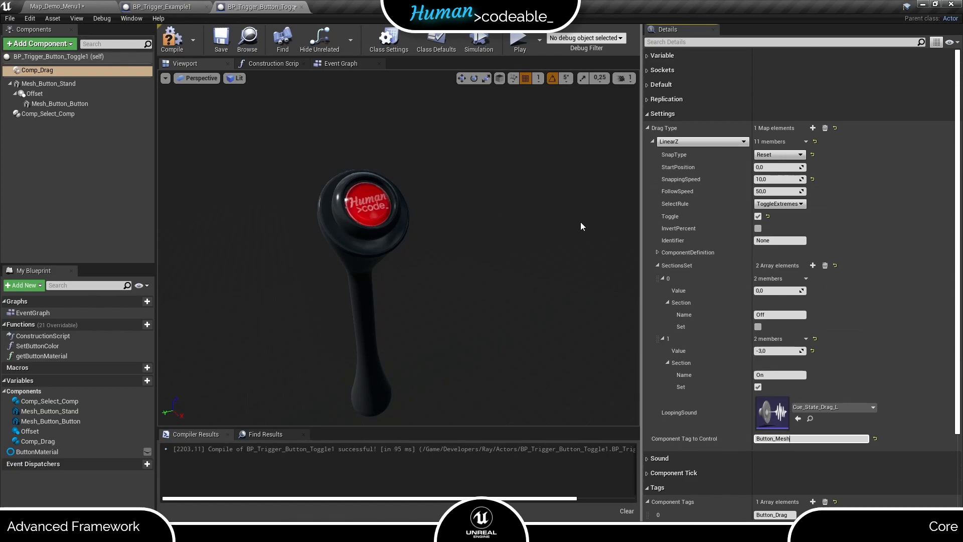
{"action": "mouse_move", "coordinate": [595, 159]}
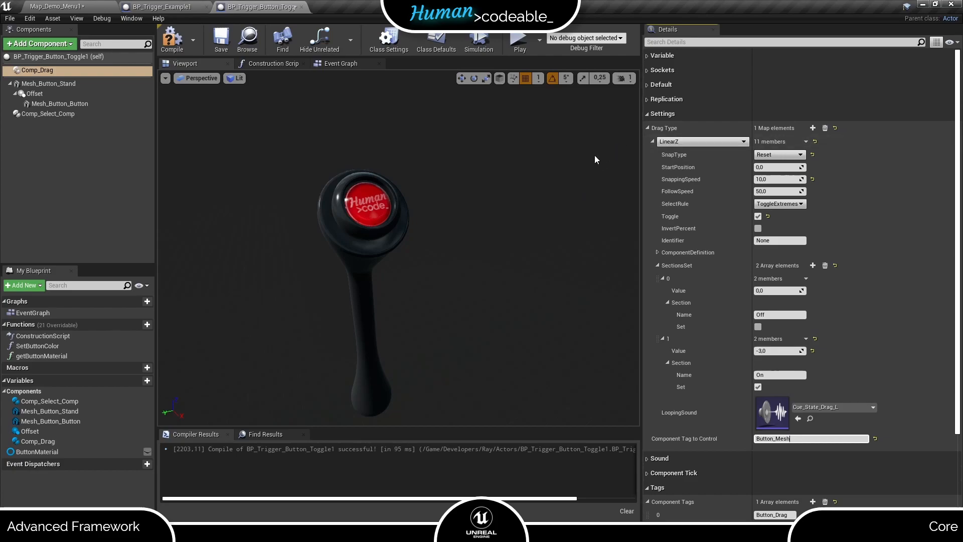
{"action": "mouse_move", "coordinate": [483, 207]}
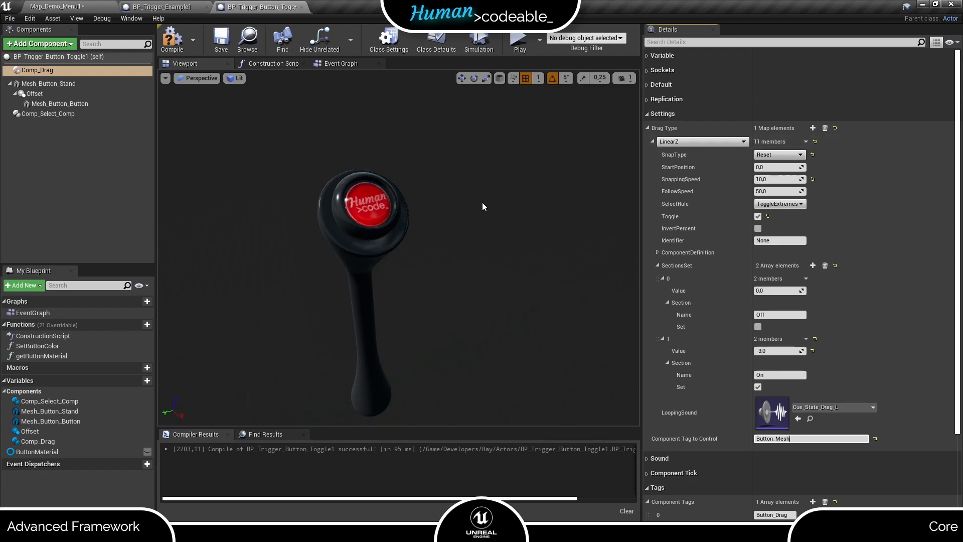
{"action": "left_click", "coordinate": [59, 103]}
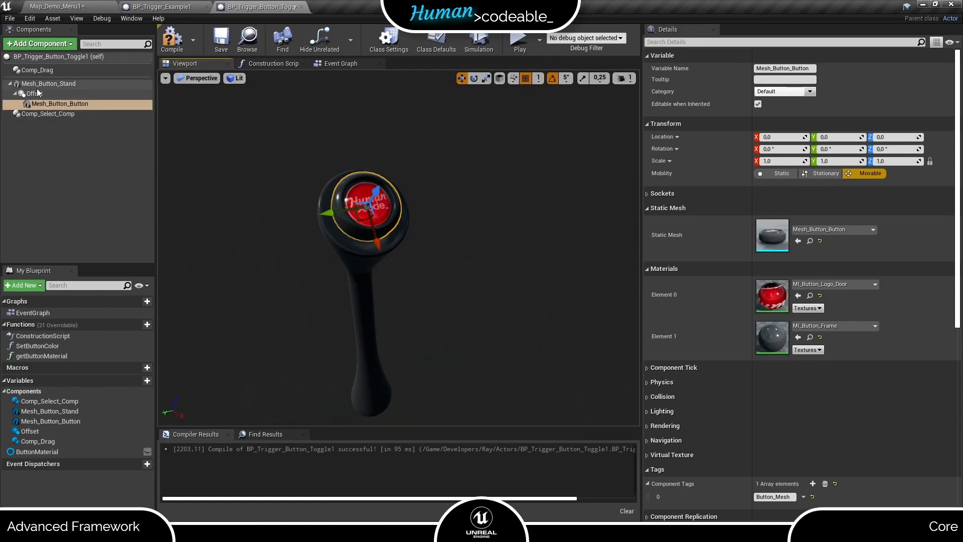
{"action": "left_click", "coordinate": [37, 71]}
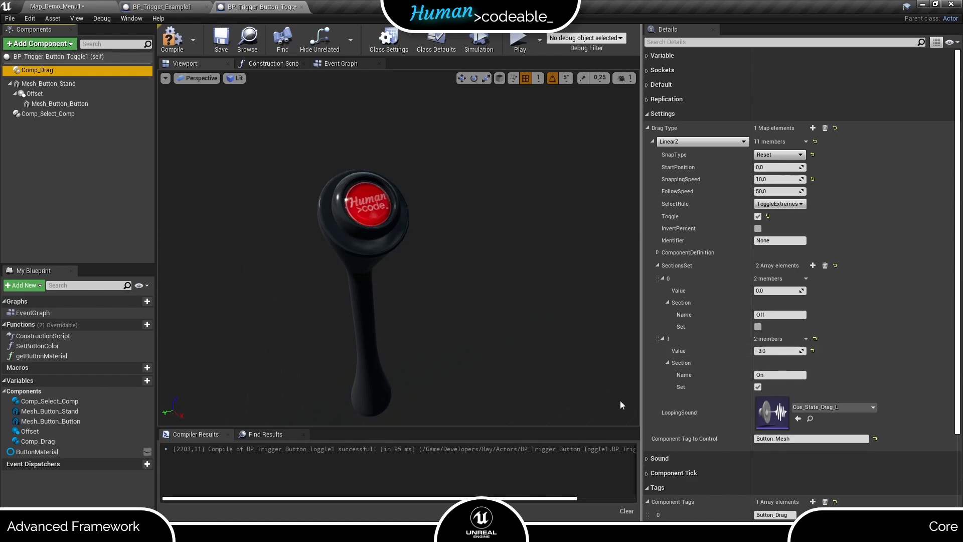
{"action": "left_click", "coordinate": [220, 38]}
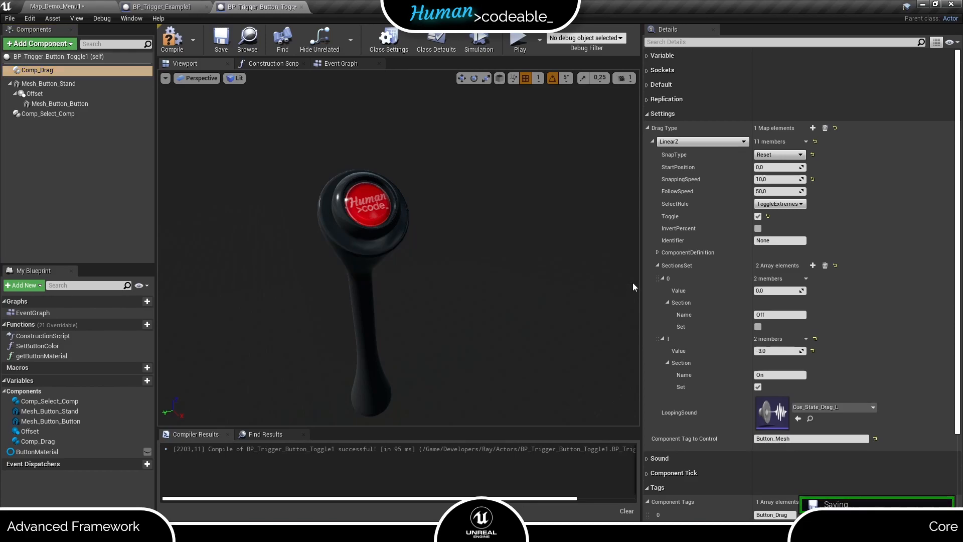
Step: Collapse Comp_Drag's SectionsSet and expand its ComponentDefinition settings
{"action": "left_click", "coordinate": [653, 265]}
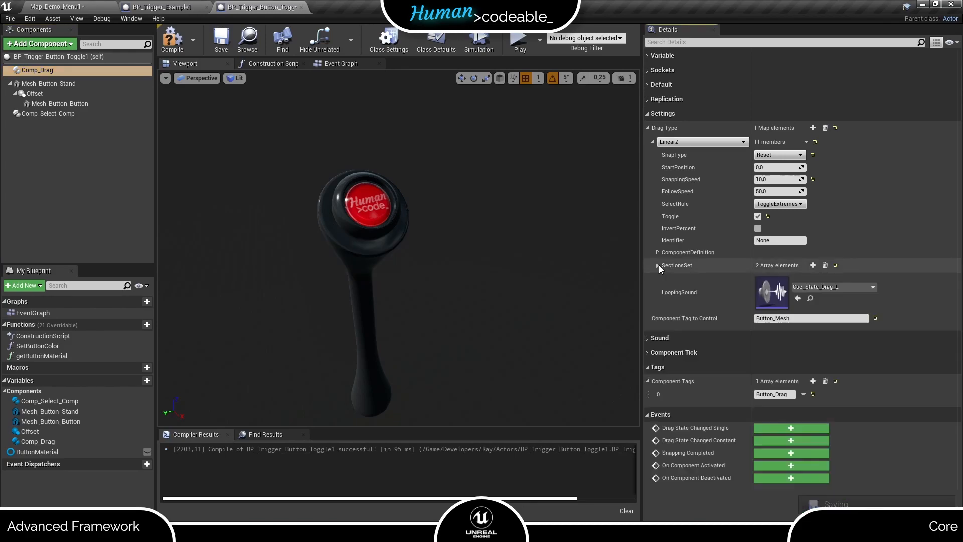
{"action": "left_click", "coordinate": [656, 252]}
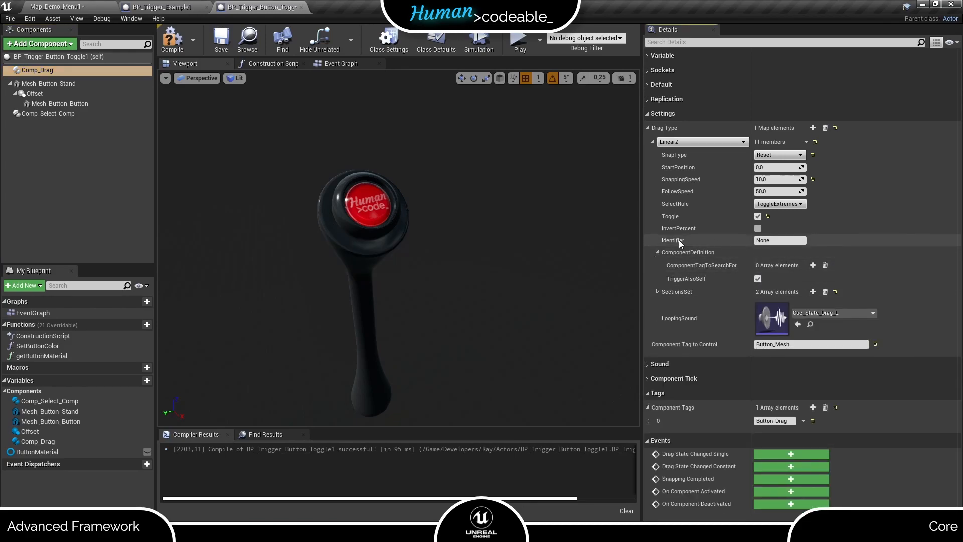
{"action": "mouse_move", "coordinate": [588, 260]}
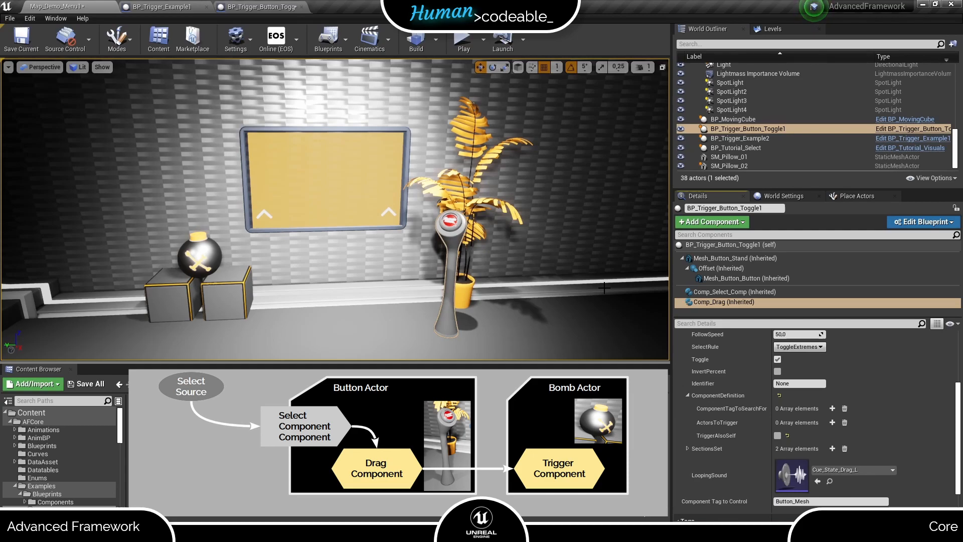
{"action": "mouse_move", "coordinate": [188, 189]}
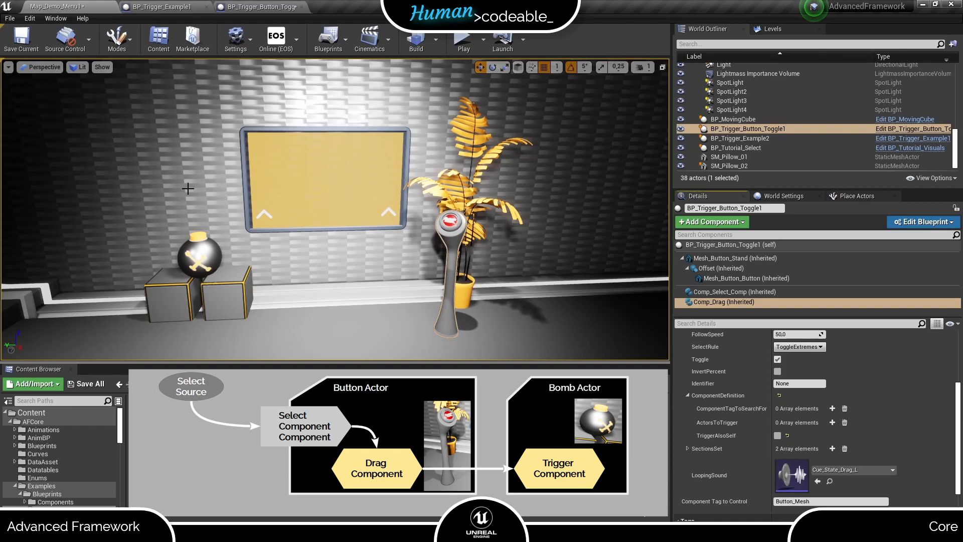
{"action": "mouse_move", "coordinate": [486, 317]}
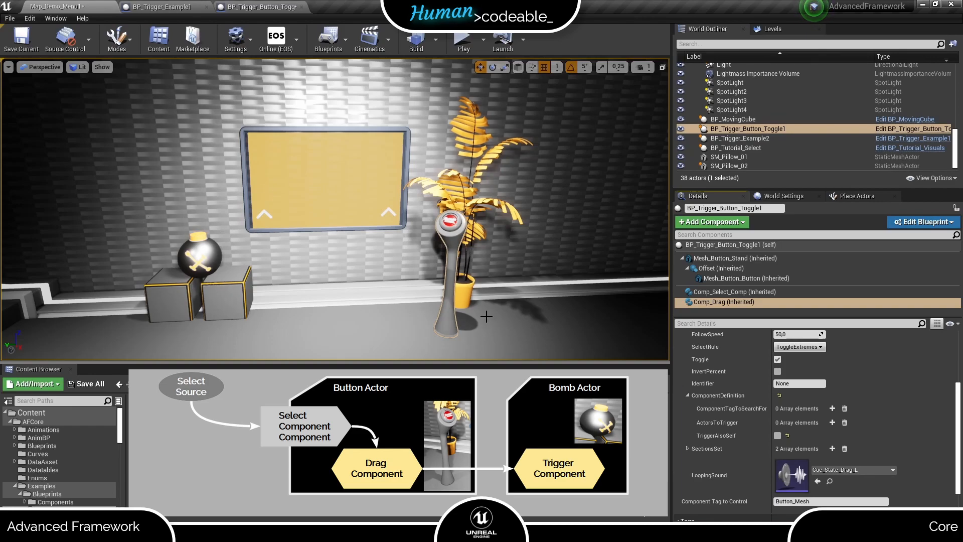
{"action": "mouse_move", "coordinate": [832, 409]}
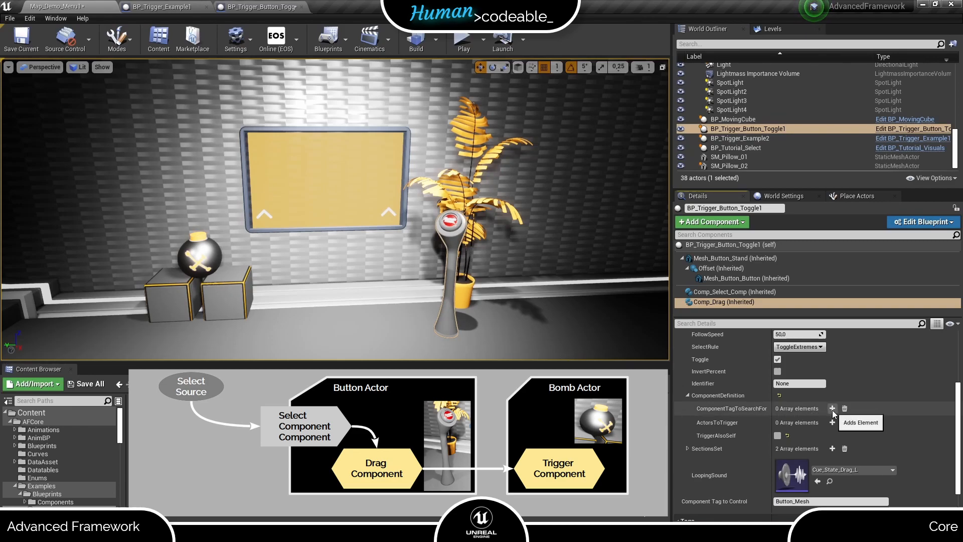
Step: Give the placed button's Comp_Drag a Bomb_Trigger search tag and an empty ActorsToTrigger entry
{"action": "left_click", "coordinate": [832, 408]}
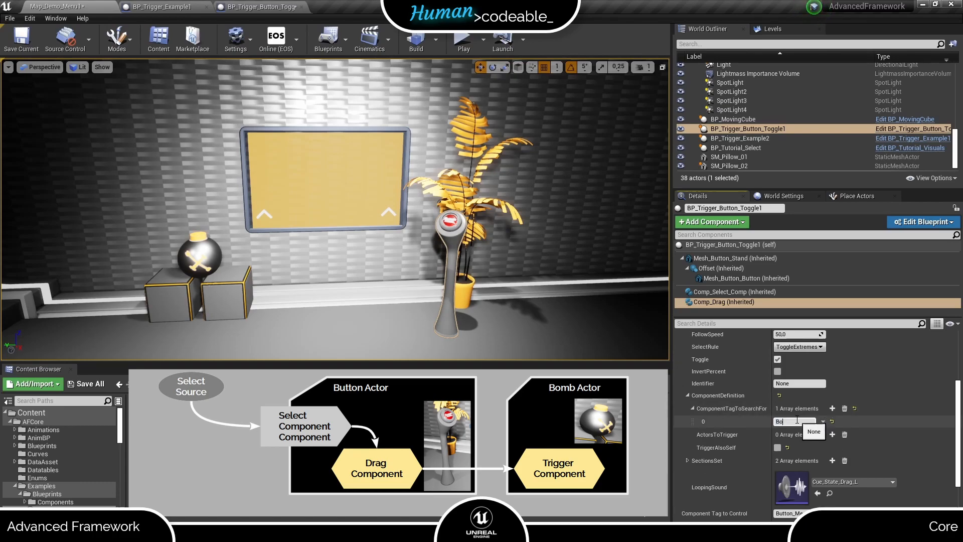
{"action": "type", "text": "Bomb_Trigger"}
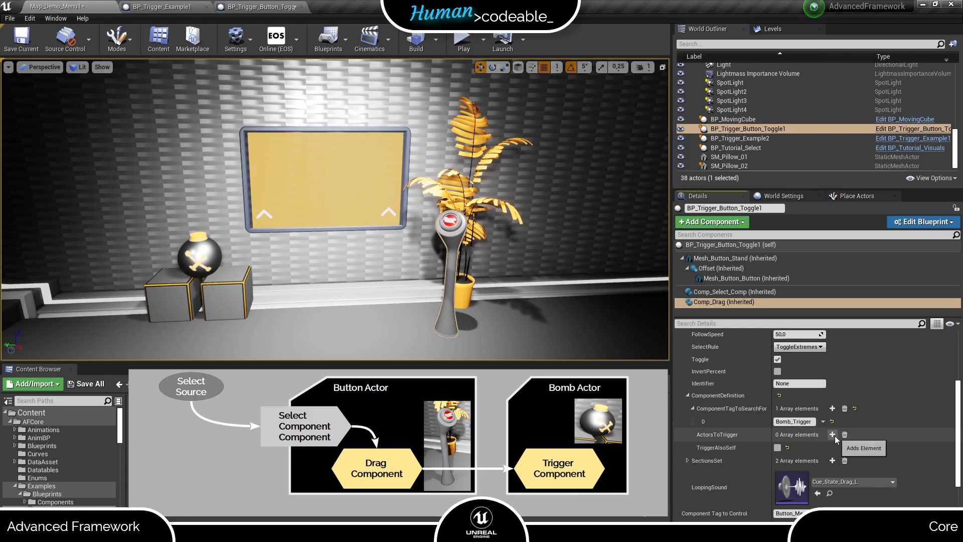
{"action": "left_click", "coordinate": [833, 434]}
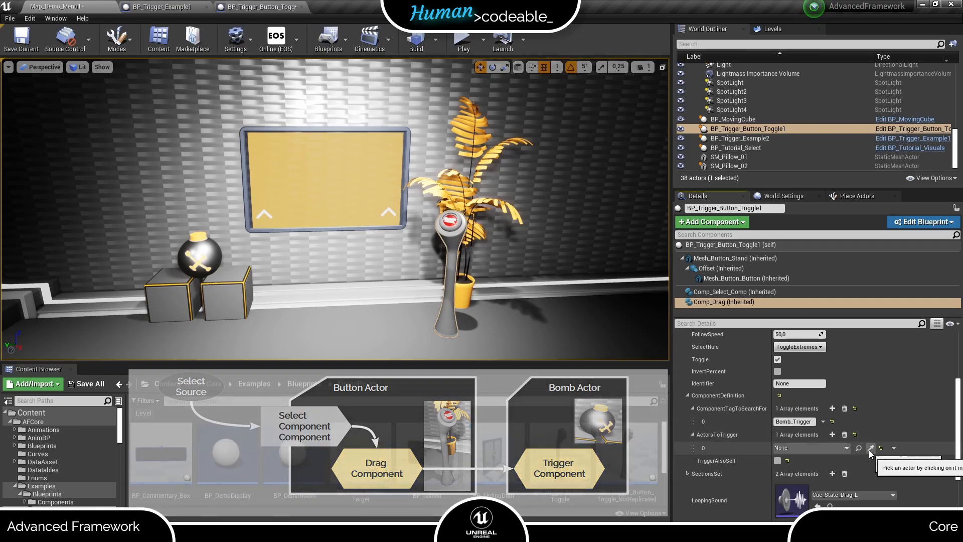